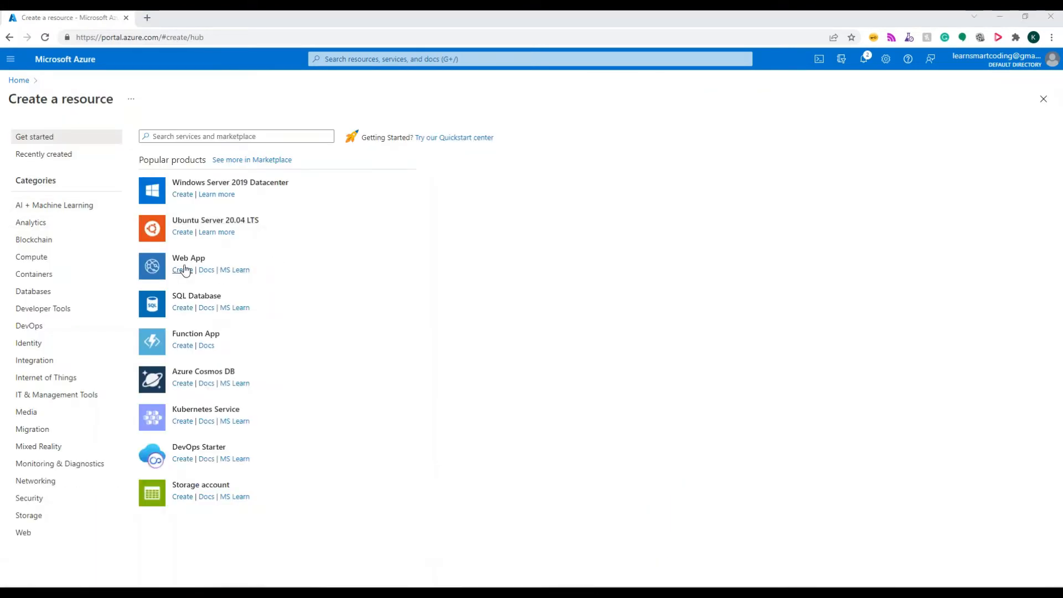
mouse_move(182, 270)
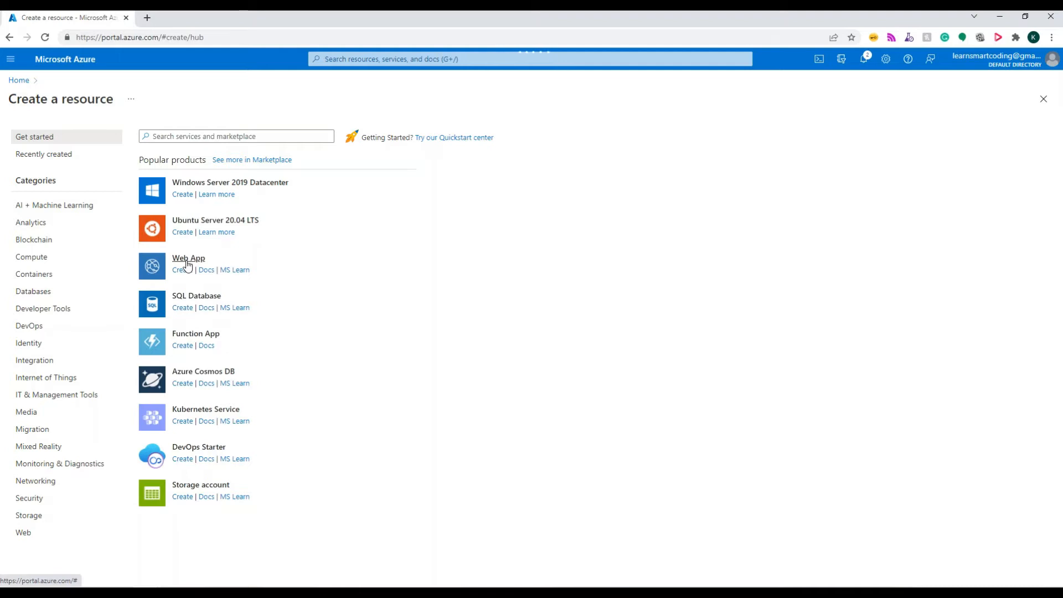
Step: Start a new Web App in resource group appservice-free-rg with the .NET Core 3.1 (LTS) runtime on Windows, East US
left_click(181, 269)
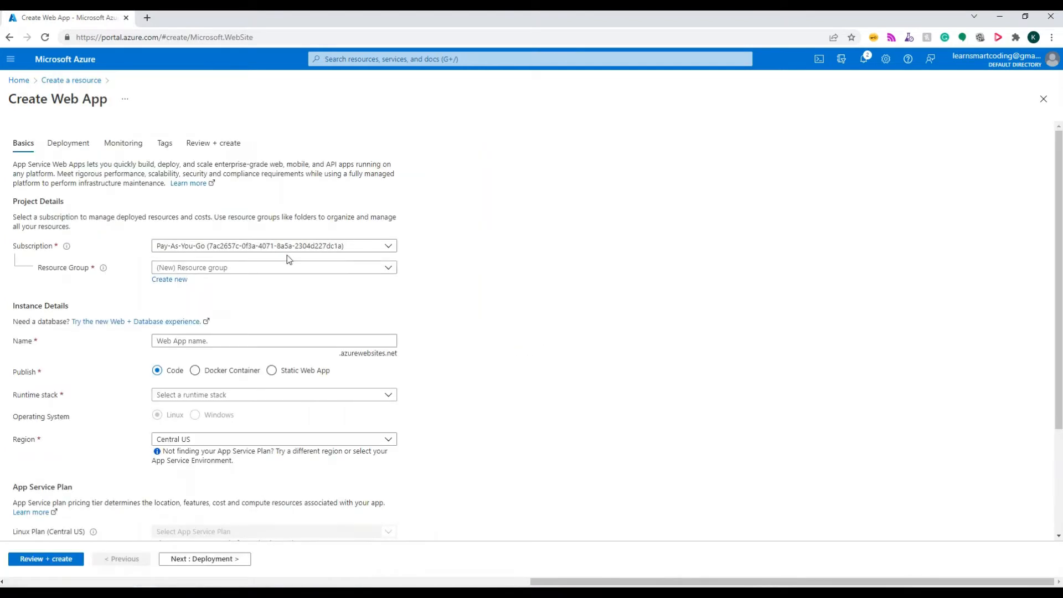
left_click(273, 267)
type("lsc-log-request-response-in-appinsight")
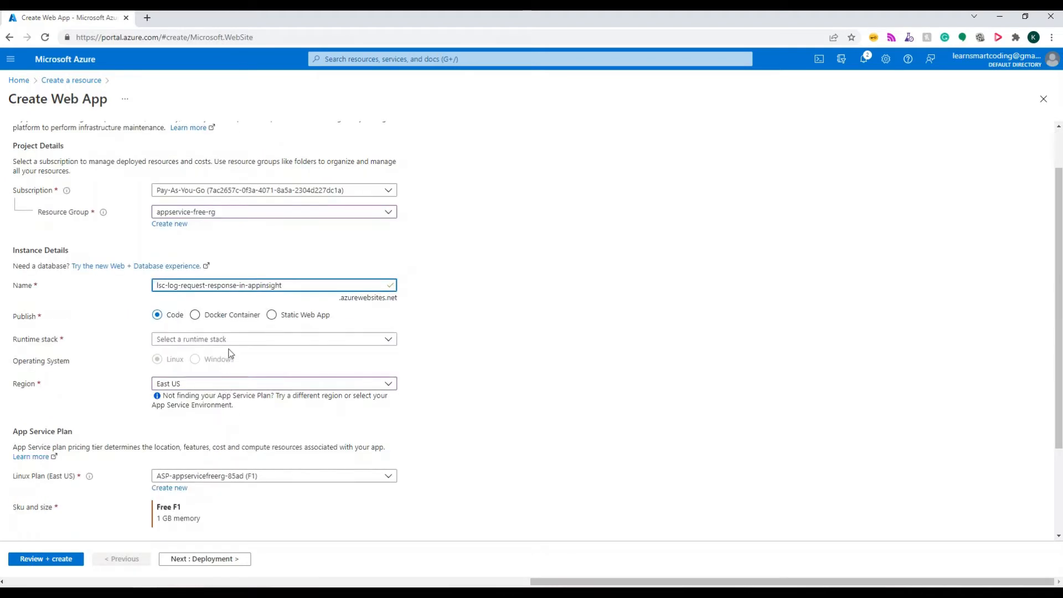
left_click(273, 339)
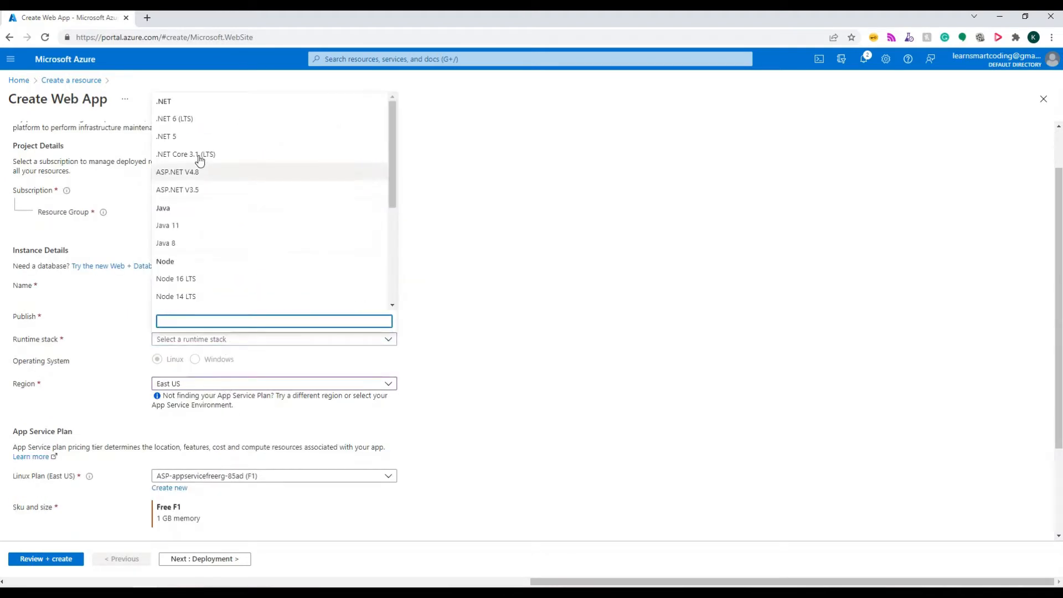
mouse_move(195, 154)
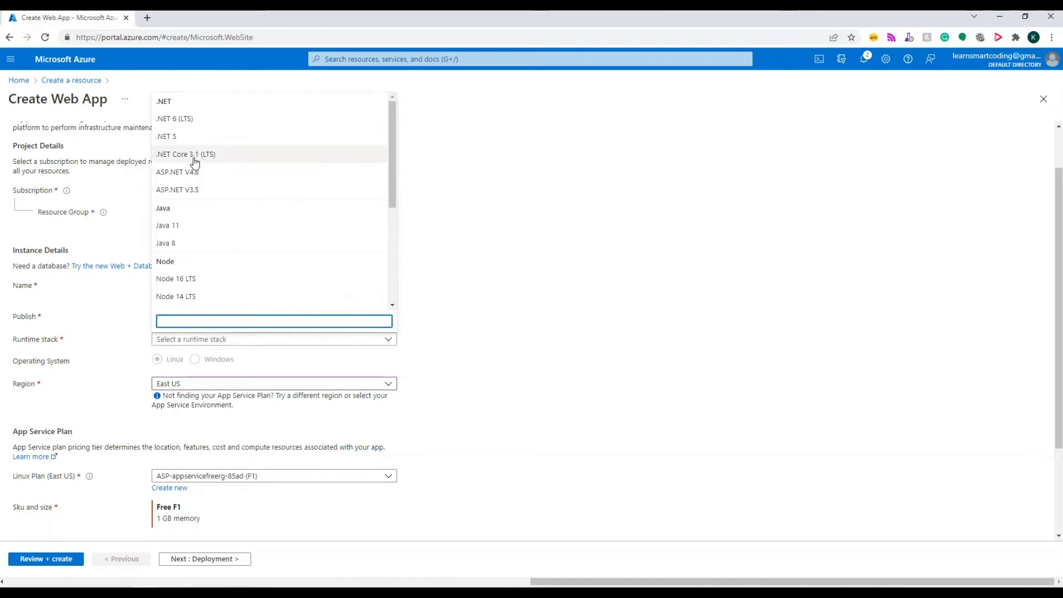
left_click(184, 154)
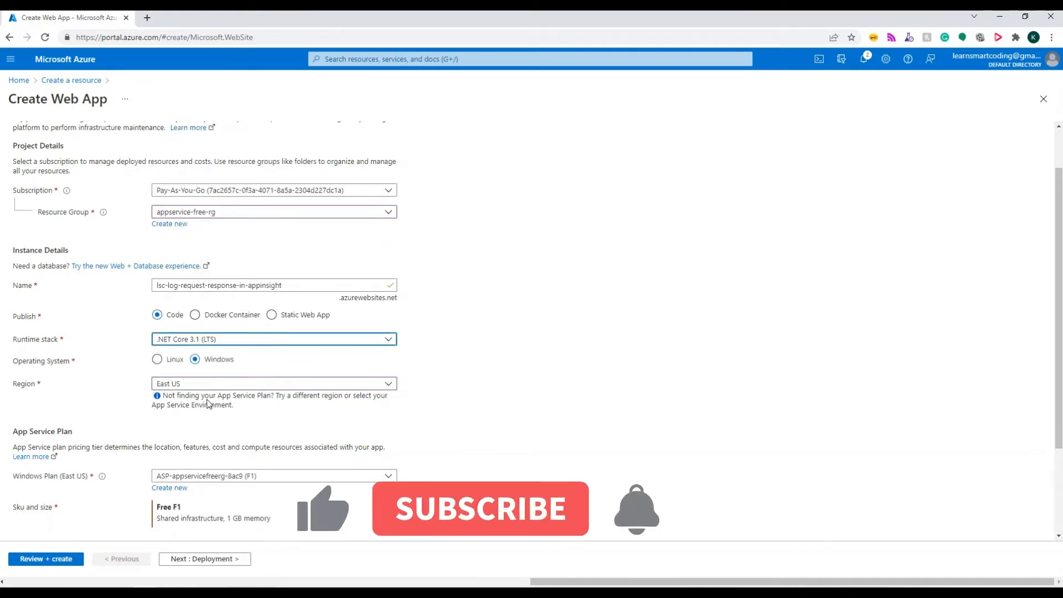
scroll("down", 3)
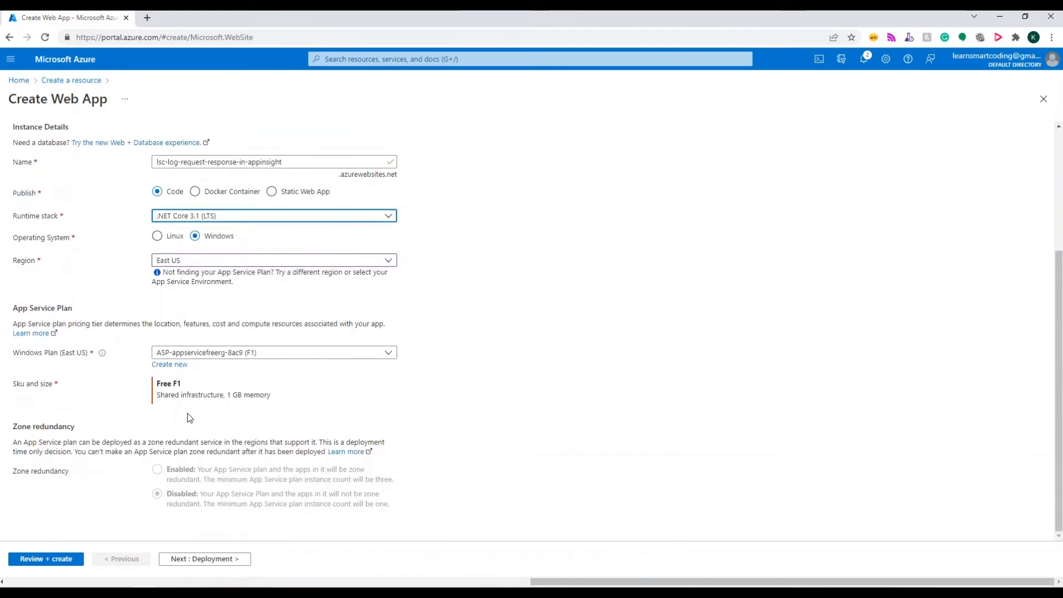
scroll("up", 3)
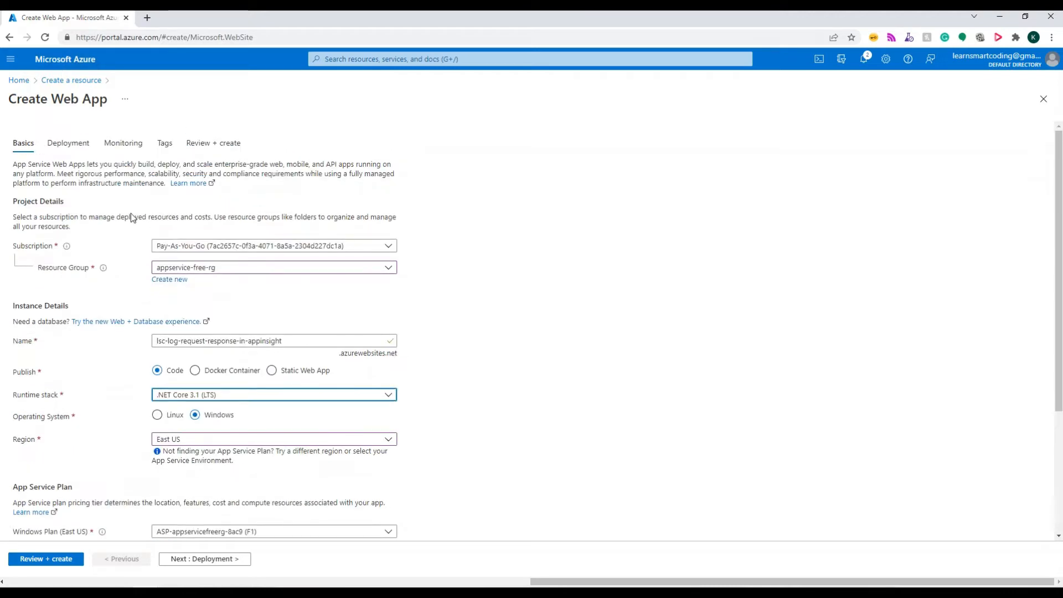
Step: Keep the new Application Insights instance in Monitoring, review and submit the web app deployment
left_click(68, 142)
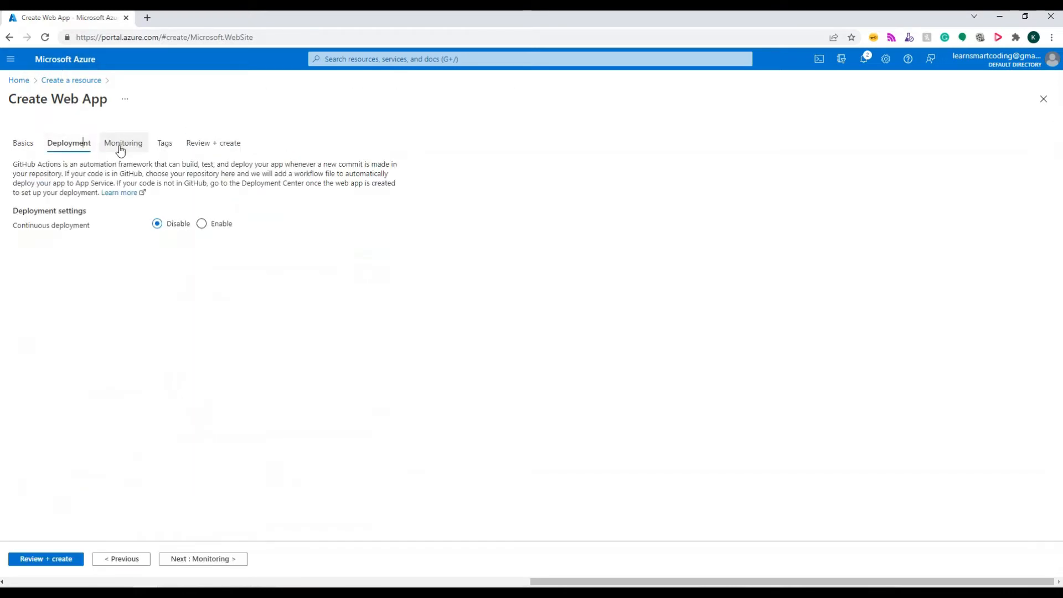
left_click(123, 143)
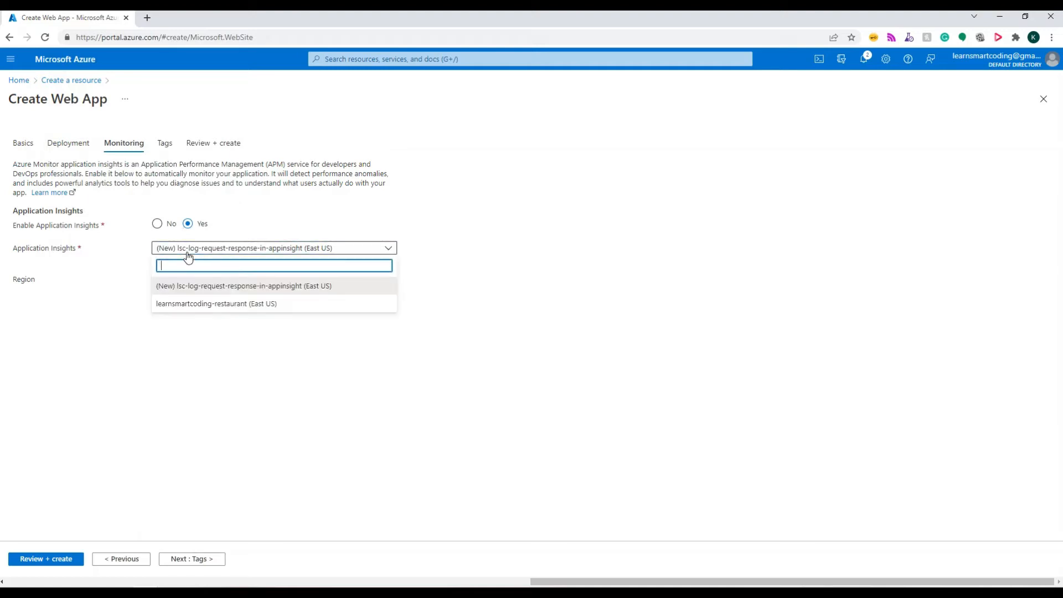
left_click(242, 285)
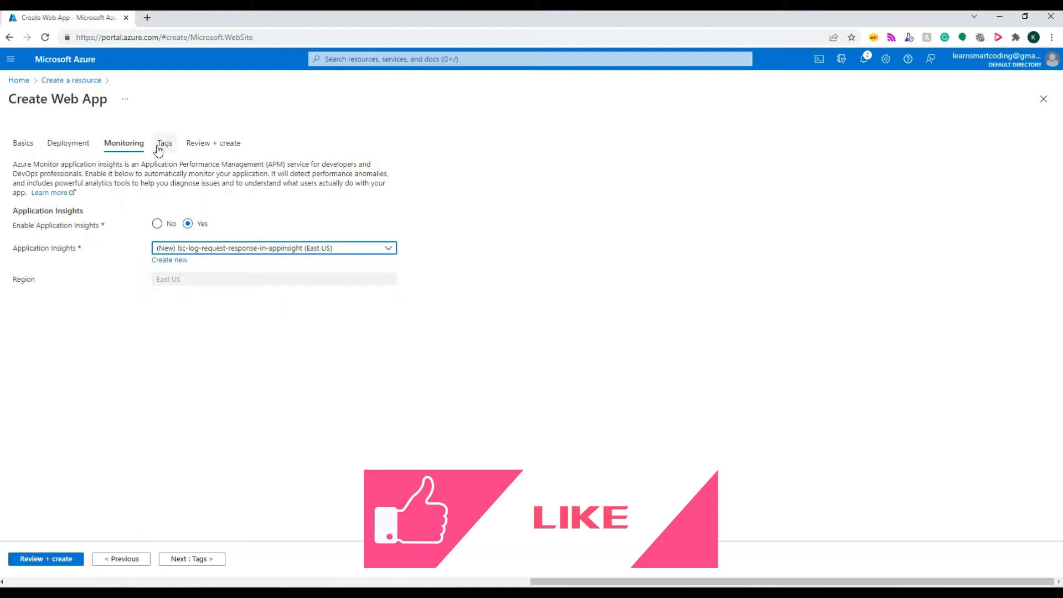
left_click(45, 558)
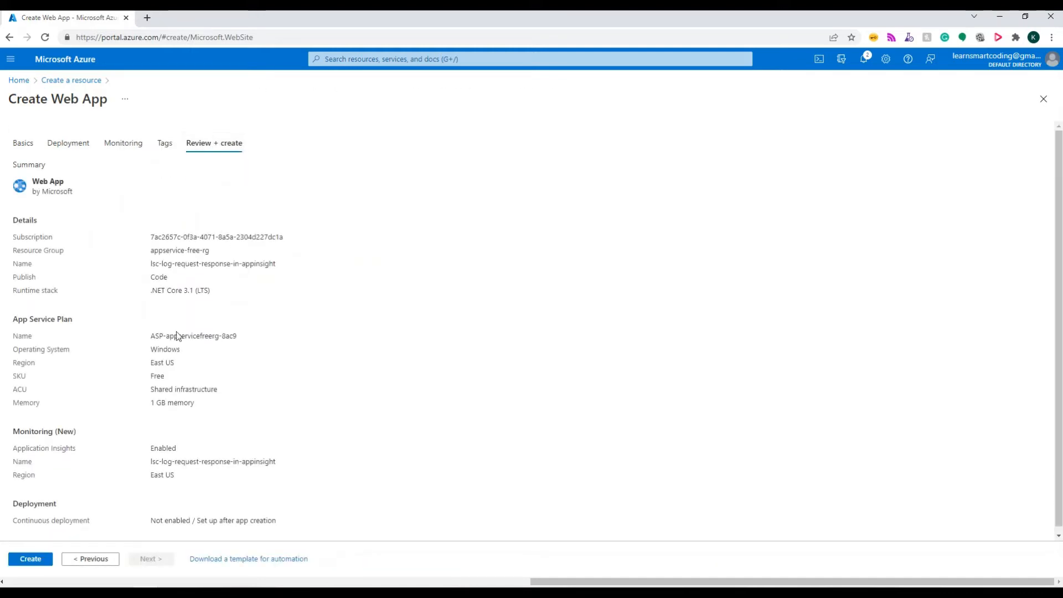
left_click(30, 558)
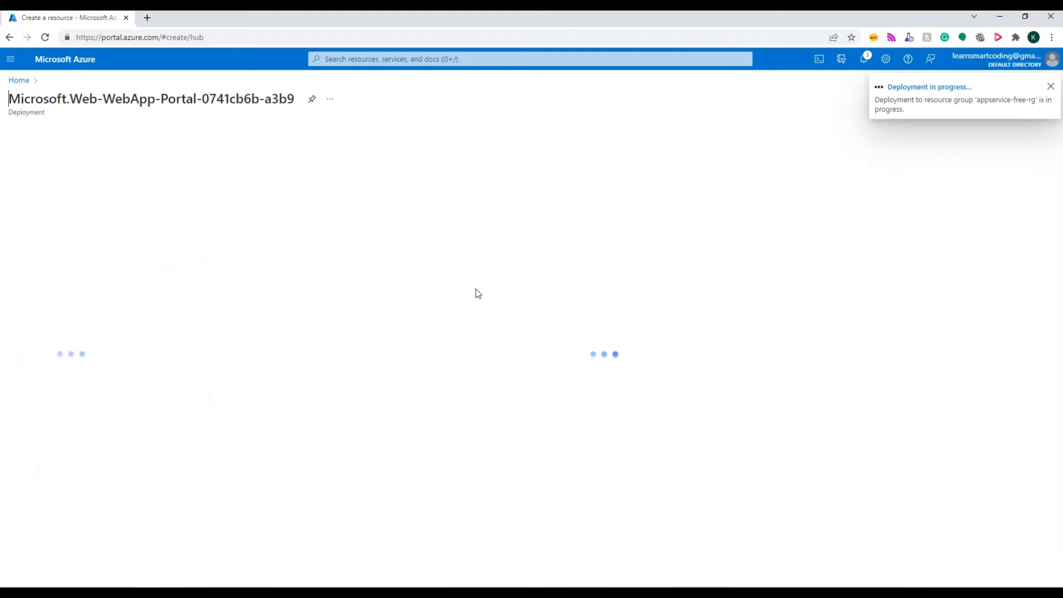
left_click(929, 86)
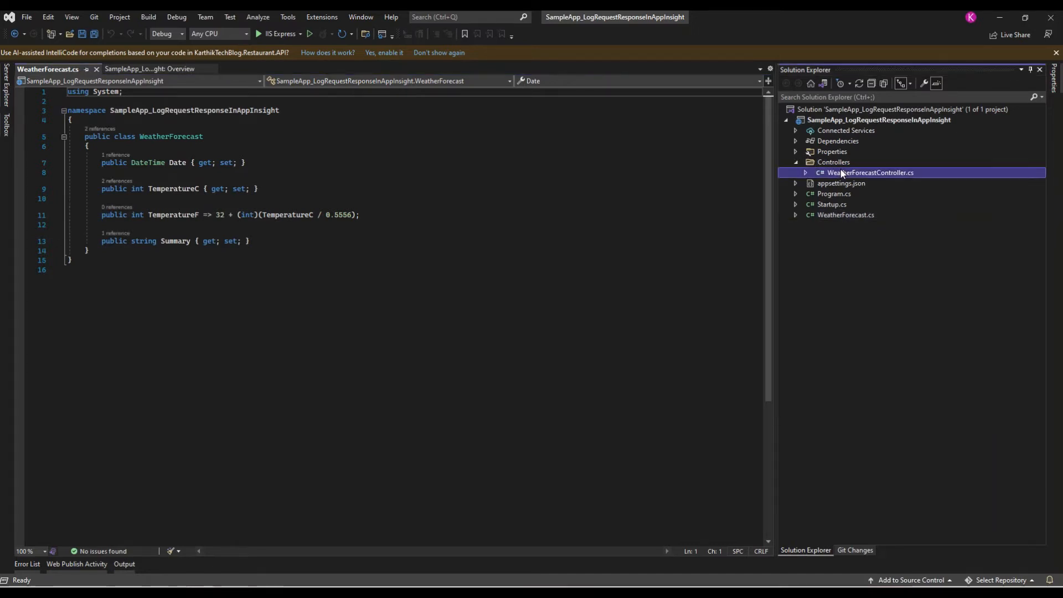
Step: Begin publishing the project to Azure App Service (Windows) under the subscription
double_click(870, 173)
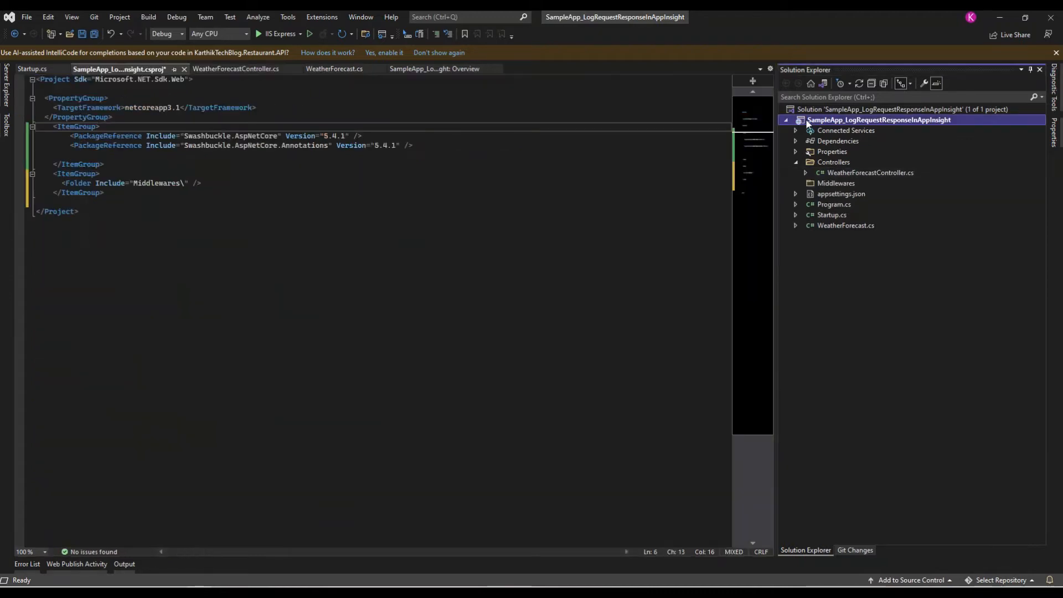
right_click(878, 119)
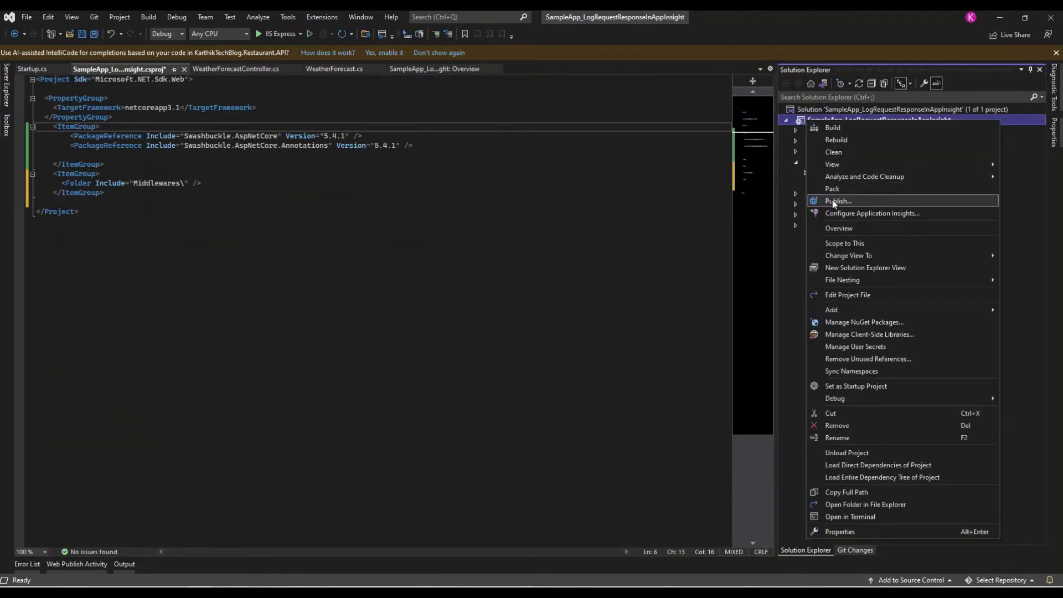
left_click(837, 200)
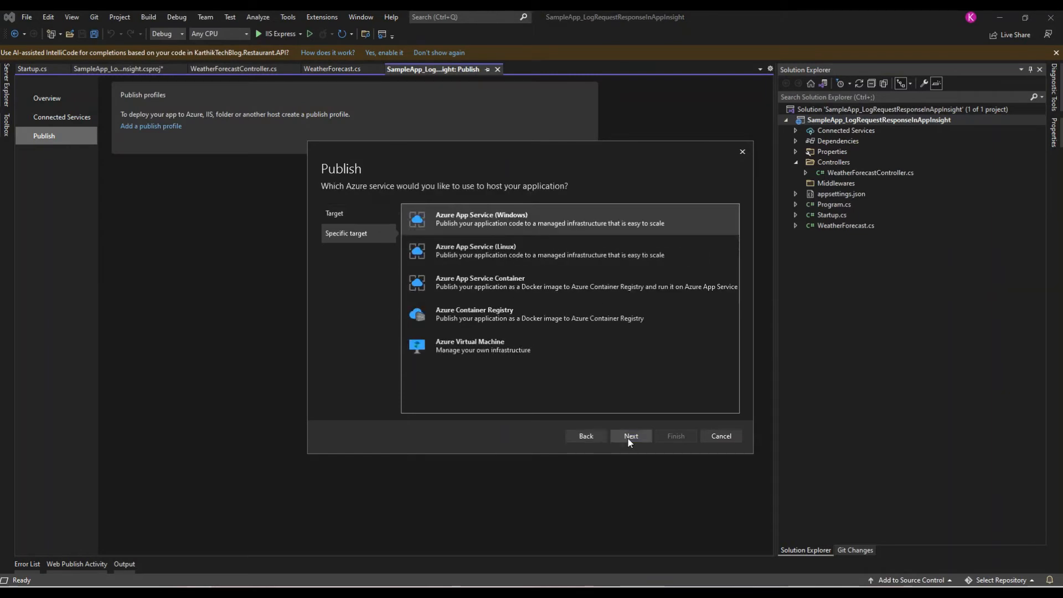
left_click(630, 436)
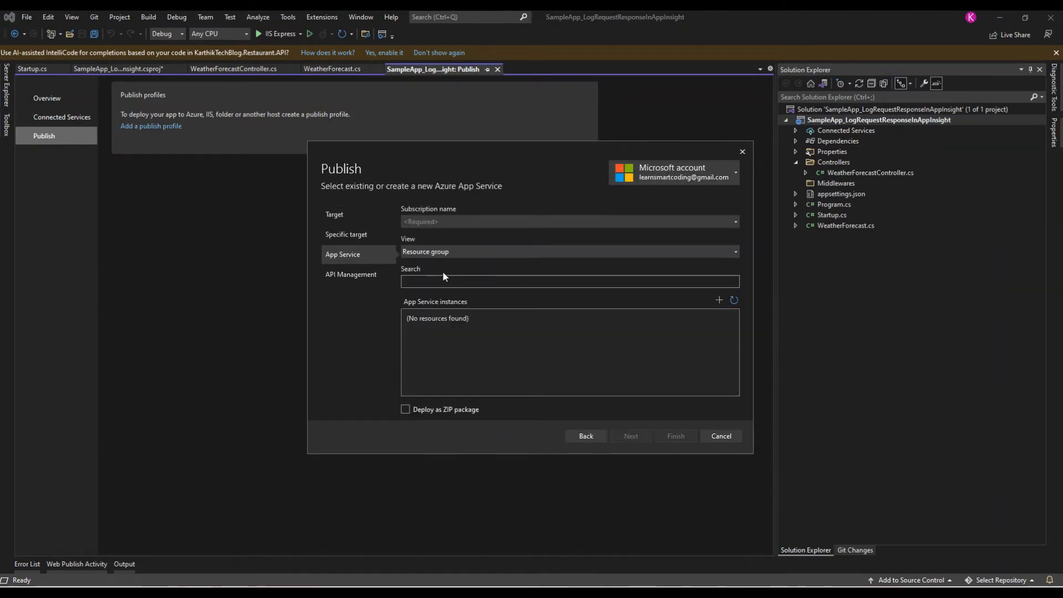
left_click(568, 221)
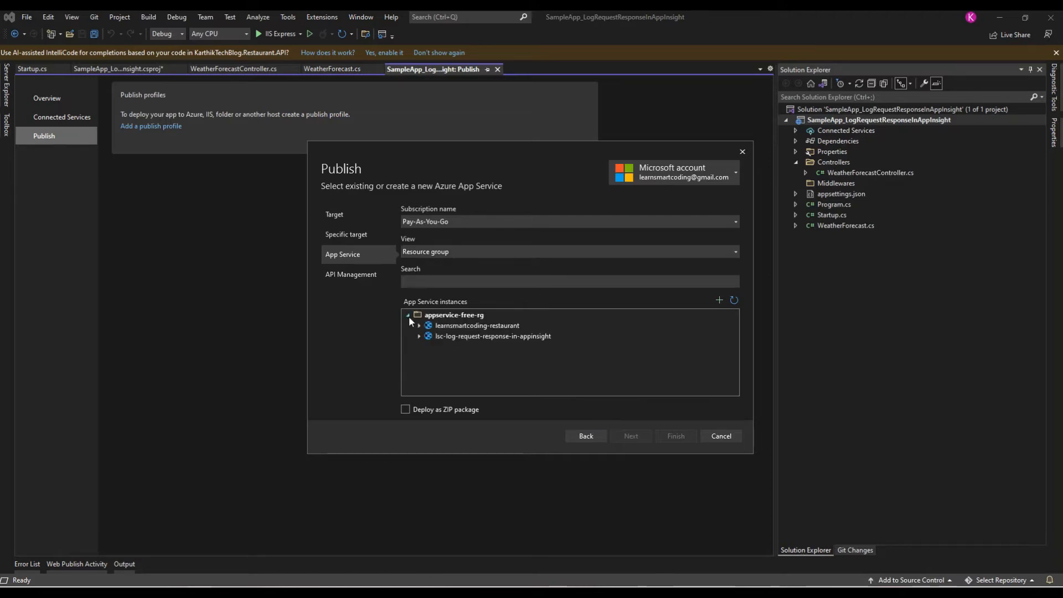
Step: Target the lsc-log-request-response-in-appinsight app service, skip API Management and finish the profile
left_click(492, 336)
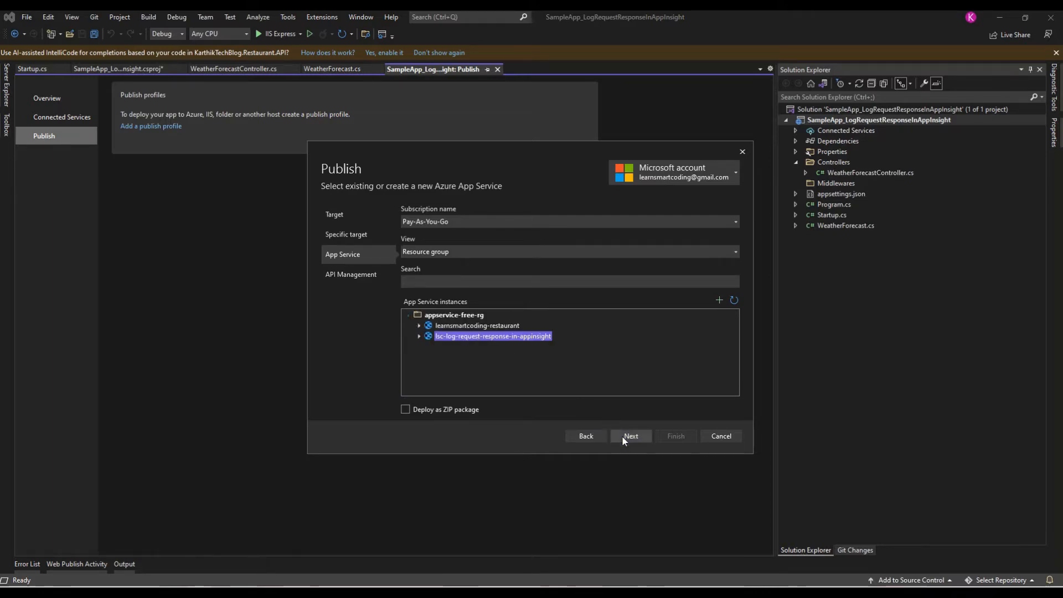
left_click(630, 436)
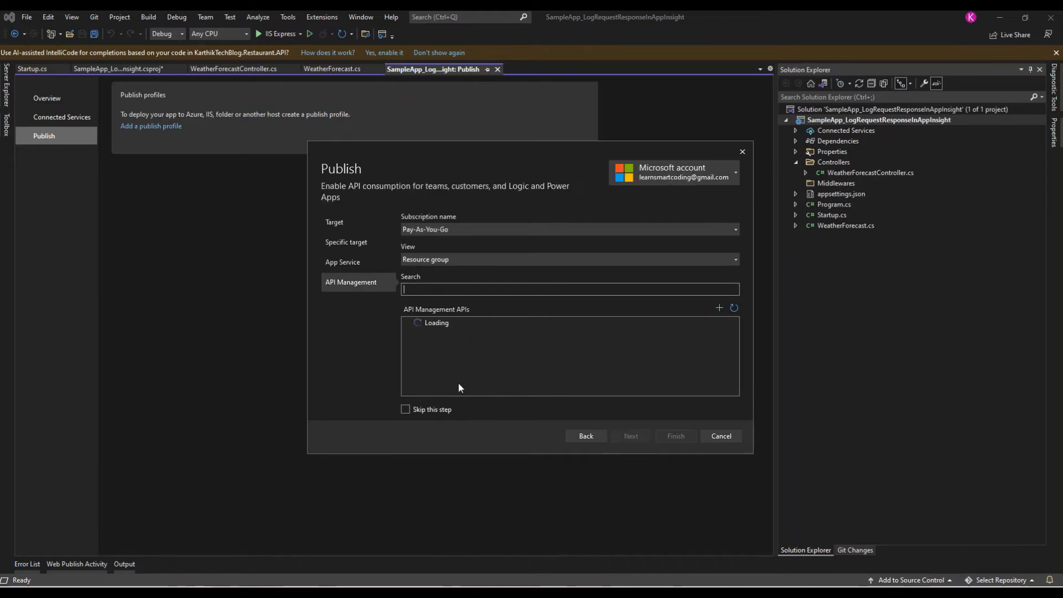
left_click(405, 409)
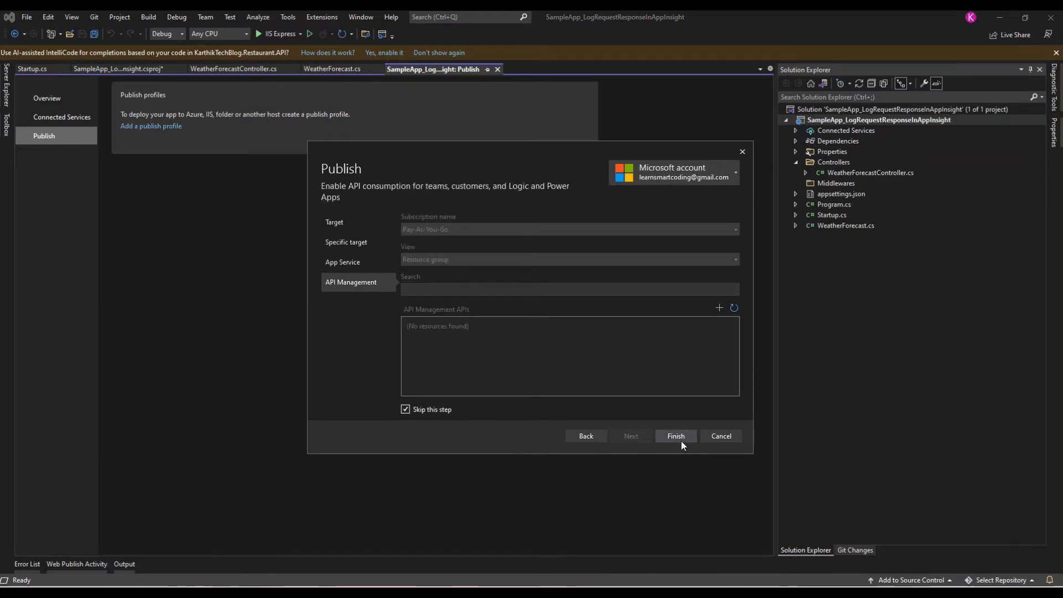
left_click(674, 436)
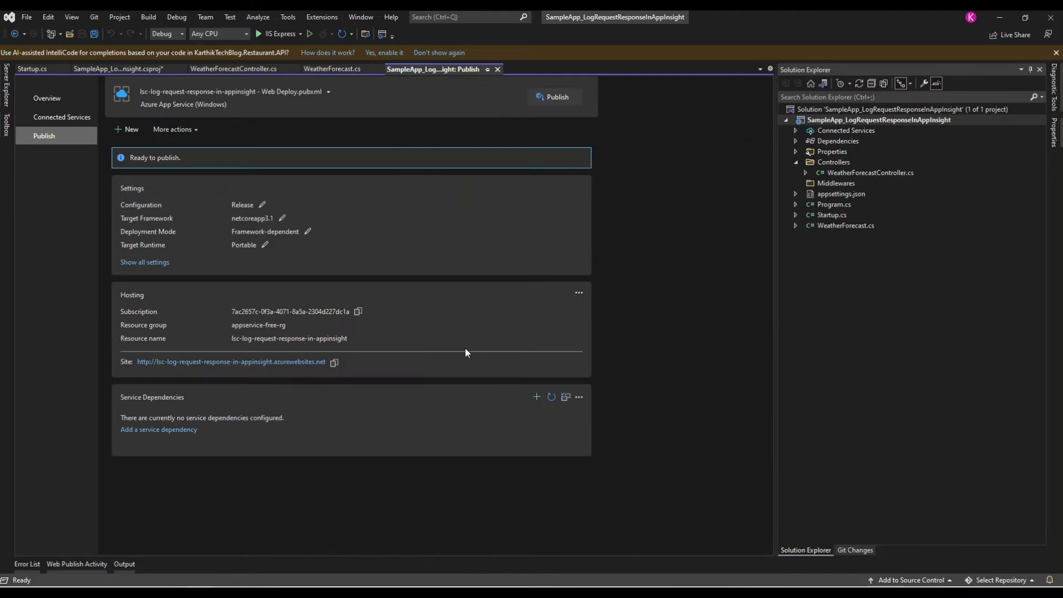
mouse_move(553, 414)
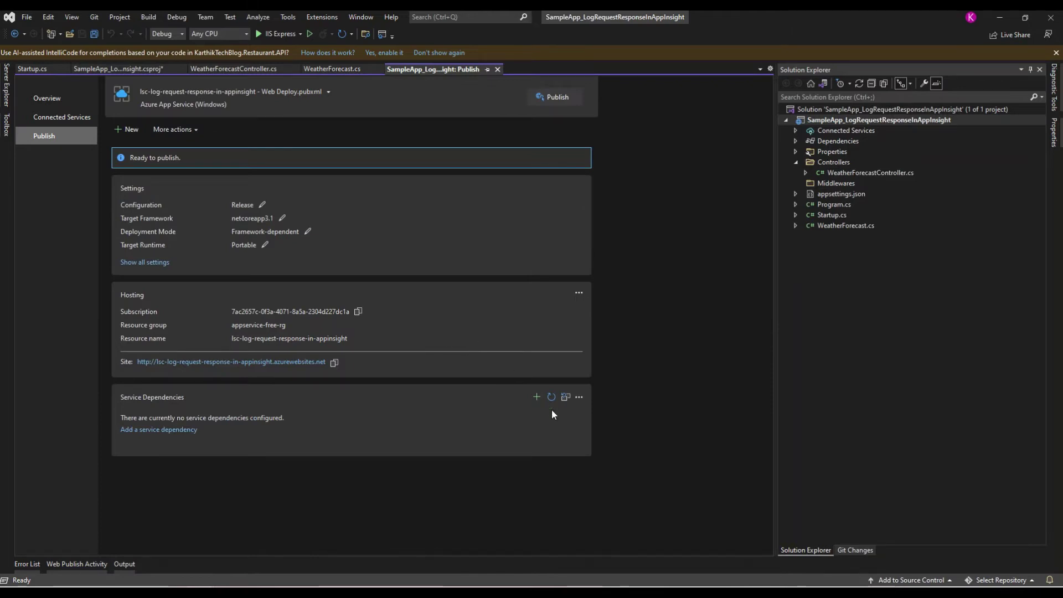
mouse_move(536, 396)
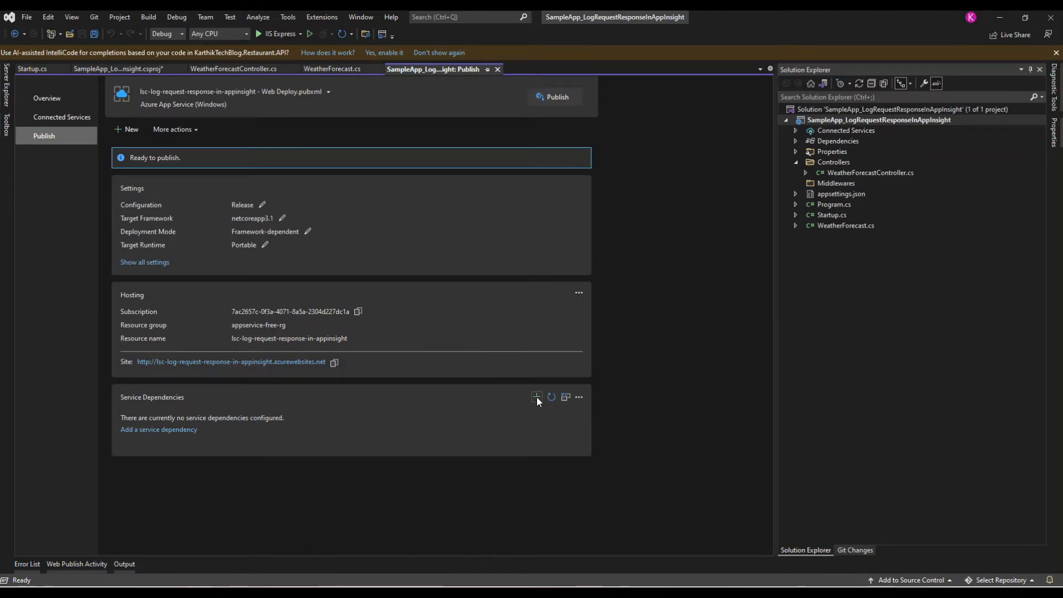
Step: Add the lsc-log-request-response-in-appinsight Application Insights dependency with its connection string in Azure App Settings
left_click(535, 397)
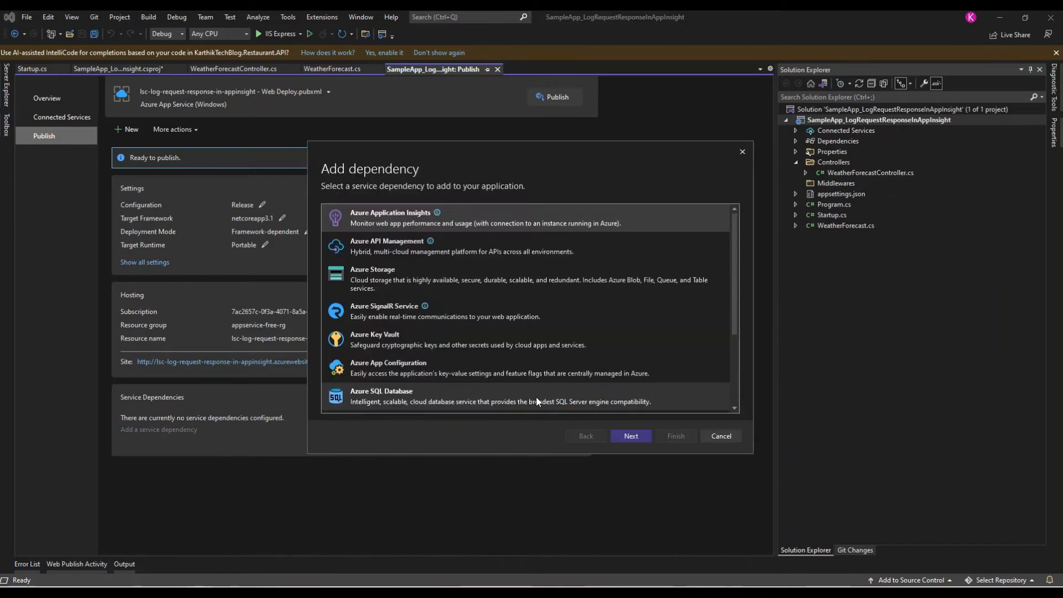
mouse_move(392, 228)
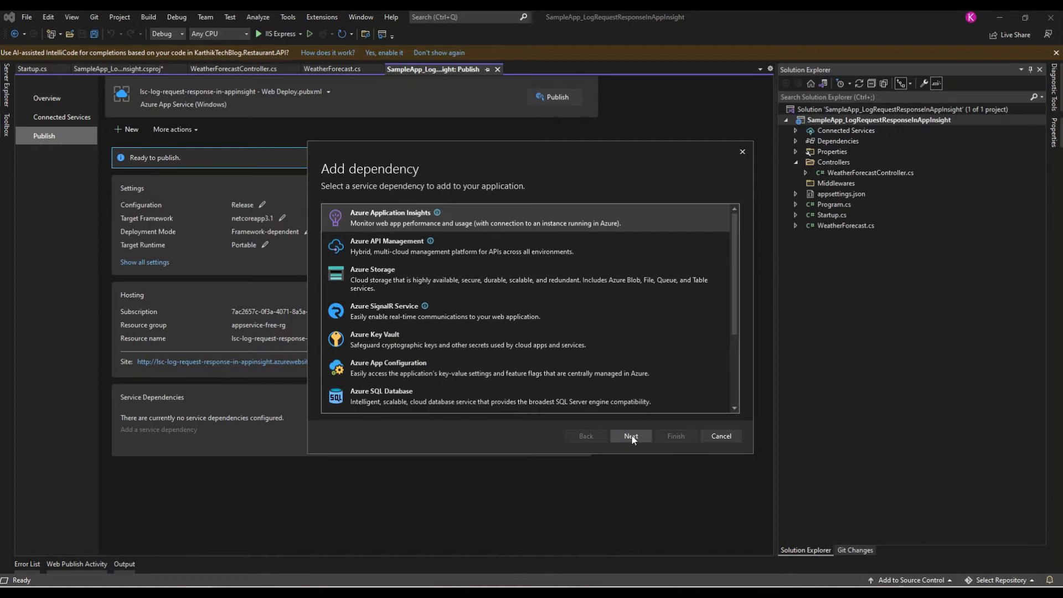
left_click(630, 436)
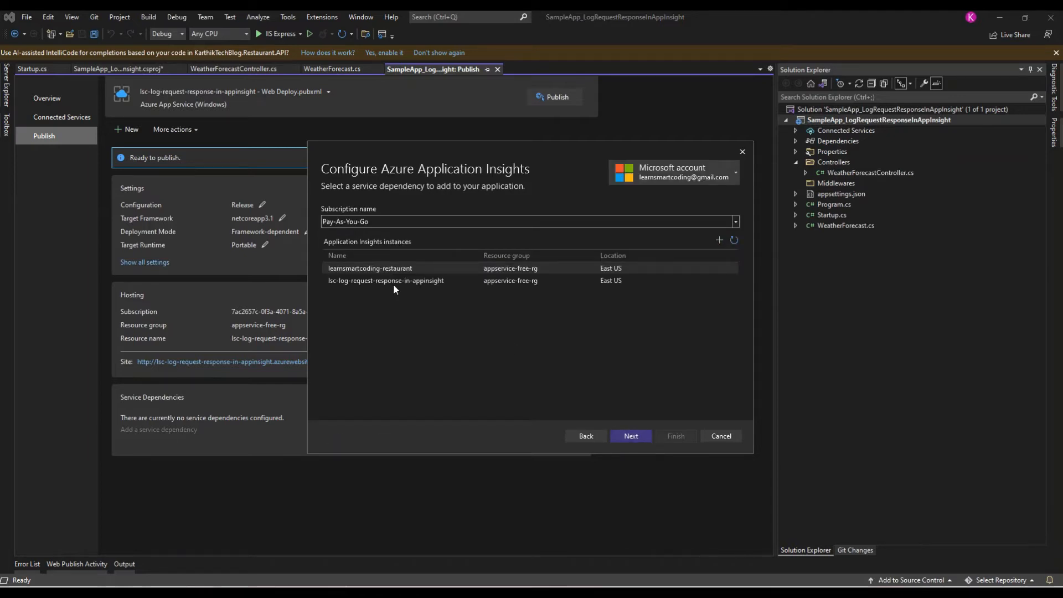
left_click(386, 280)
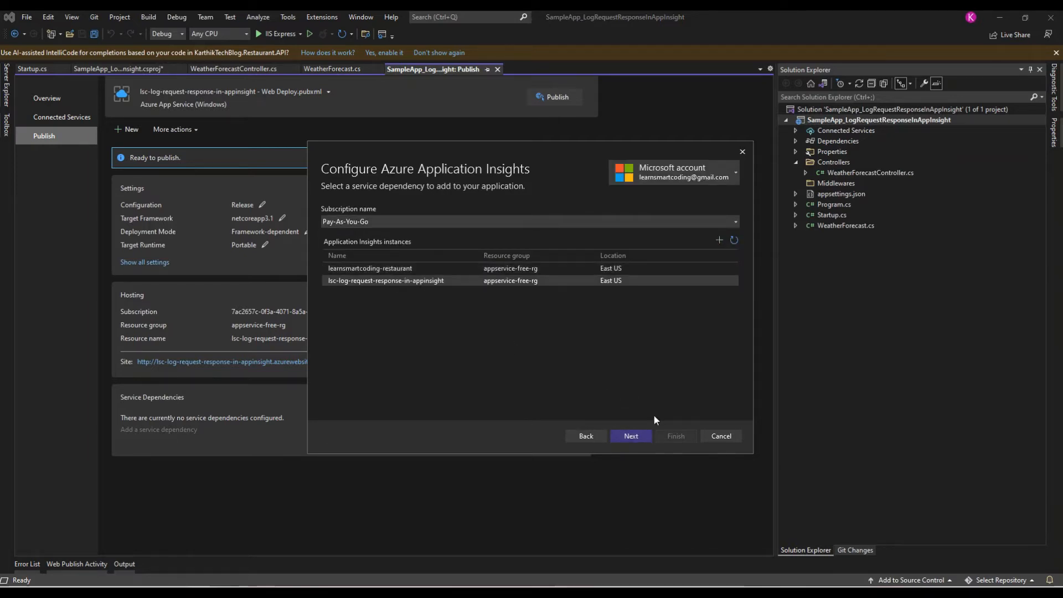
mouse_move(630, 436)
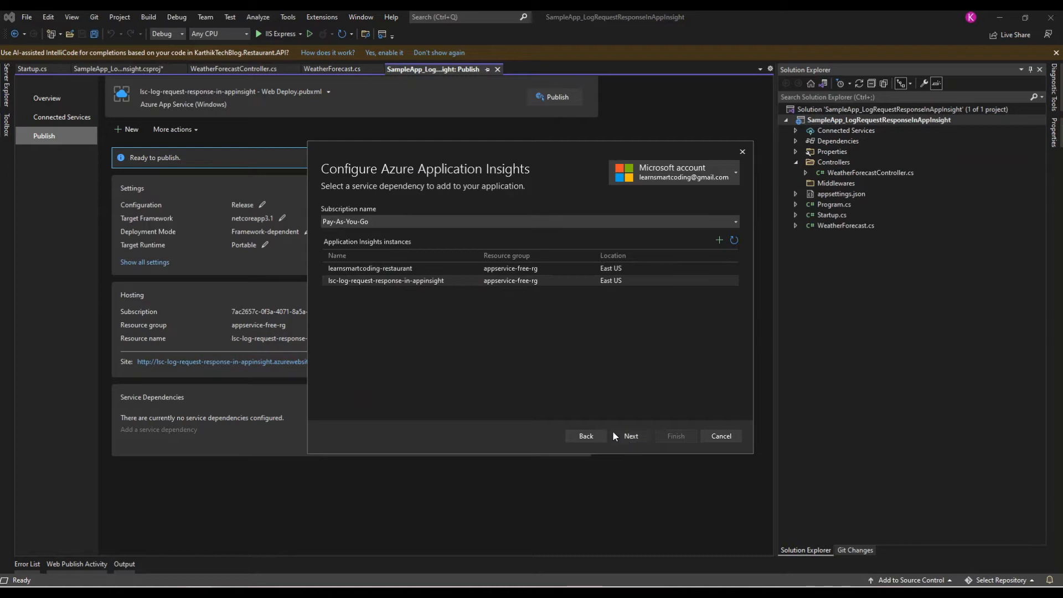
left_click(630, 436)
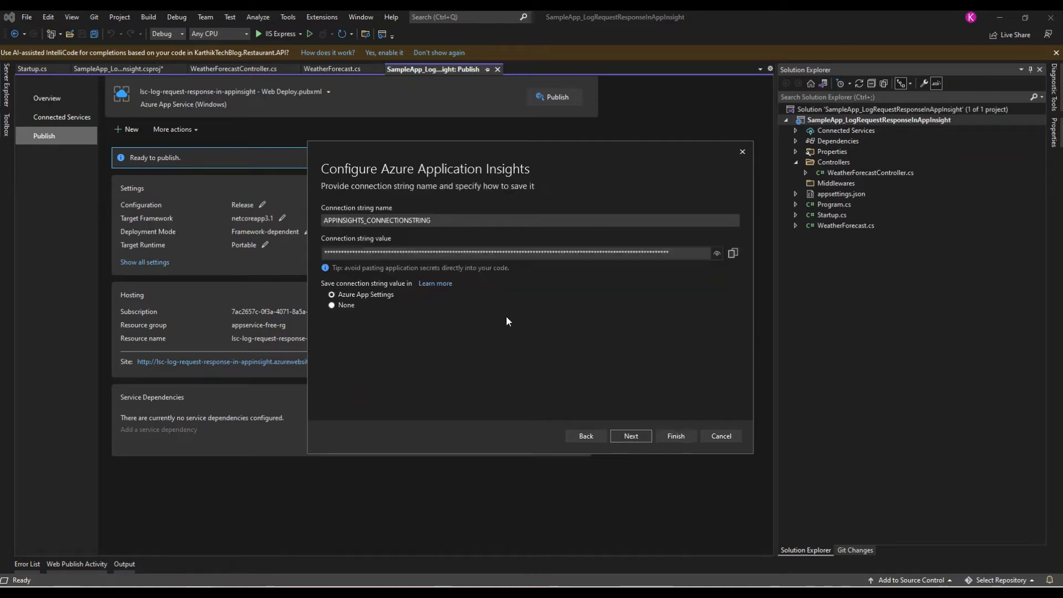
mouse_move(630, 435)
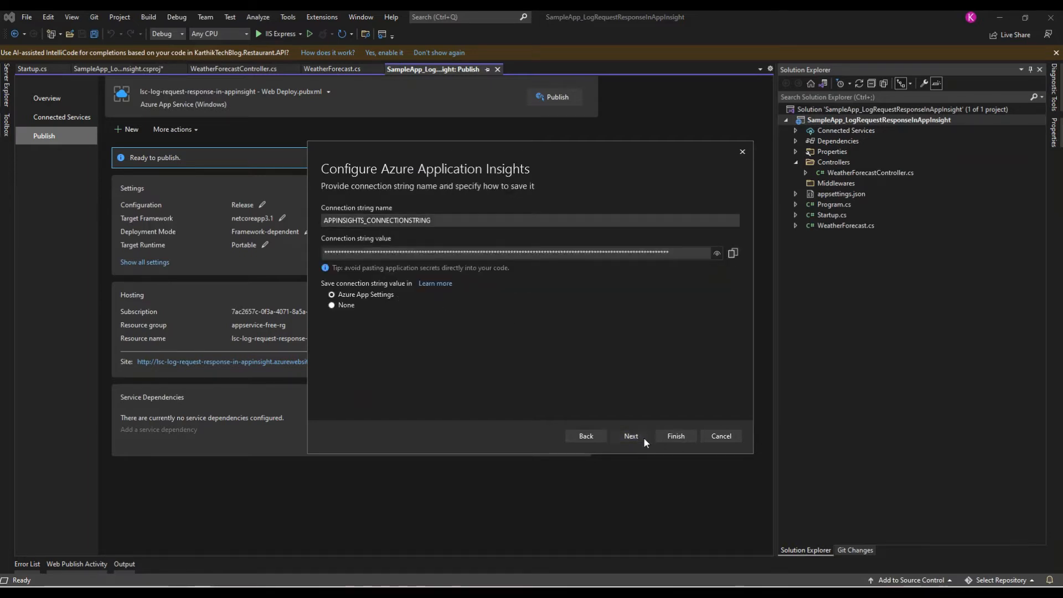
left_click(674, 436)
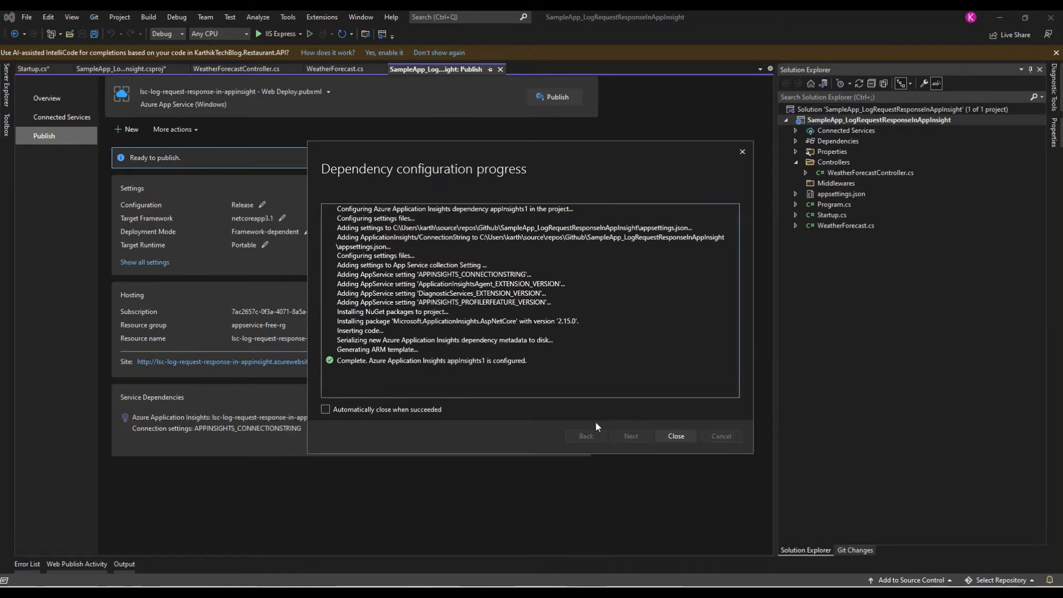
left_click(674, 436)
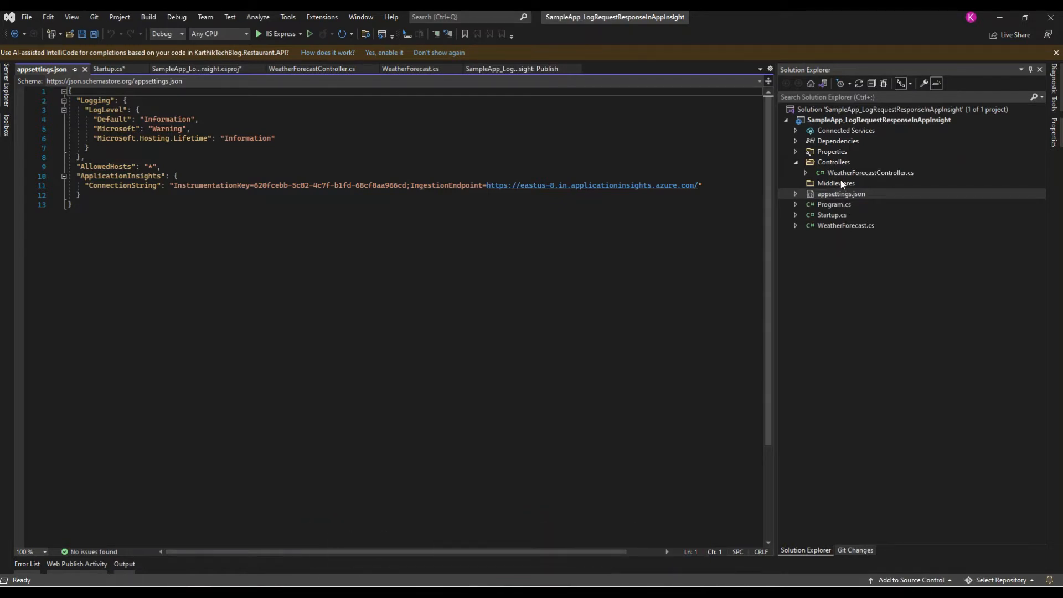
Step: View Startup.cs where Application Insights telemetry is registered
left_click(197, 68)
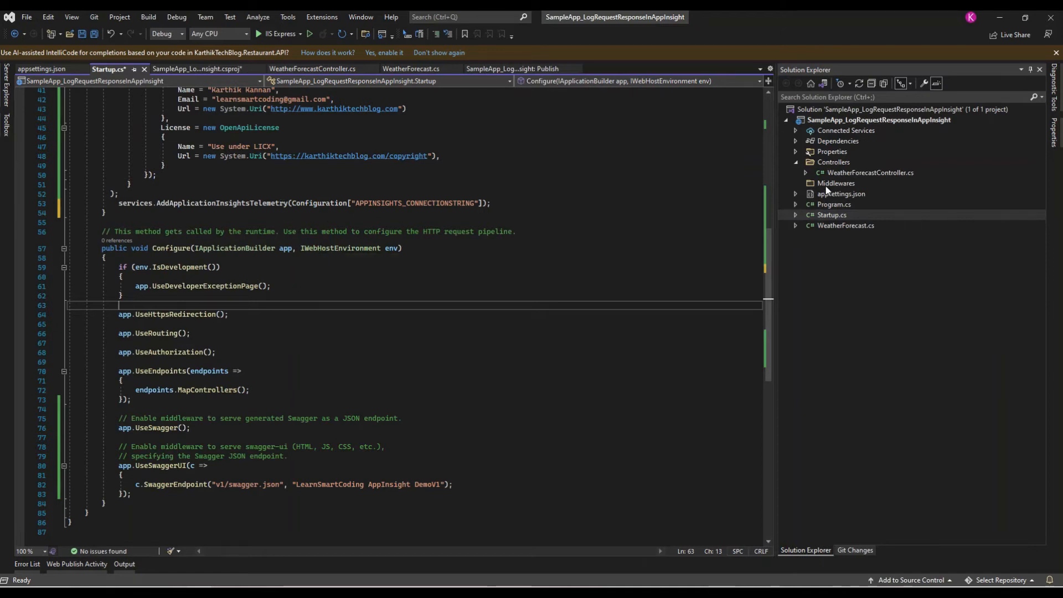
Step: Create RequestBodyLoggingMiddleware.cs in Middlewares with its request body logging code and save it
right_click(837, 182)
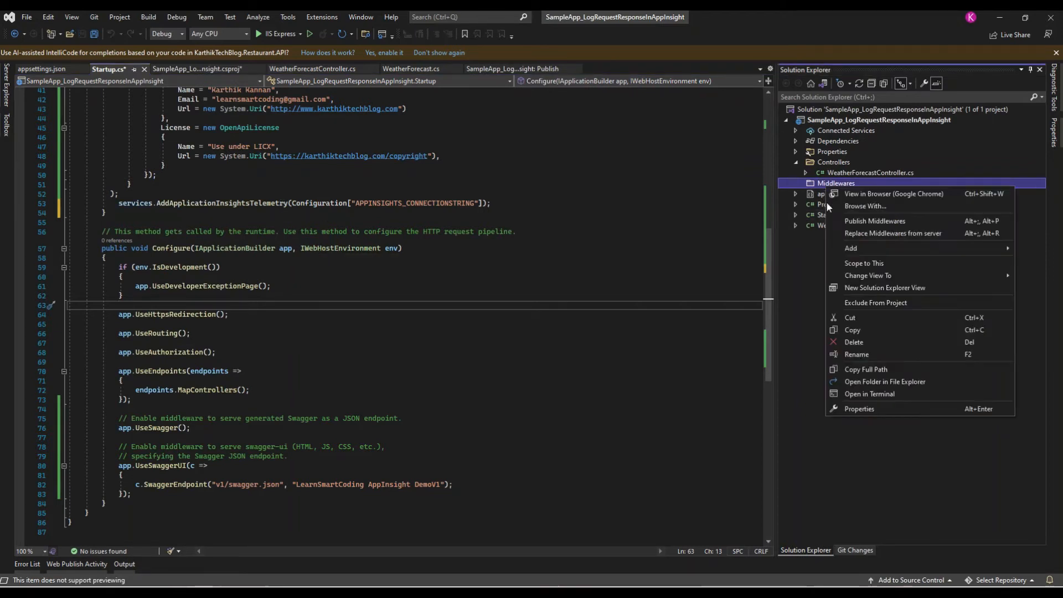
left_click(850, 247)
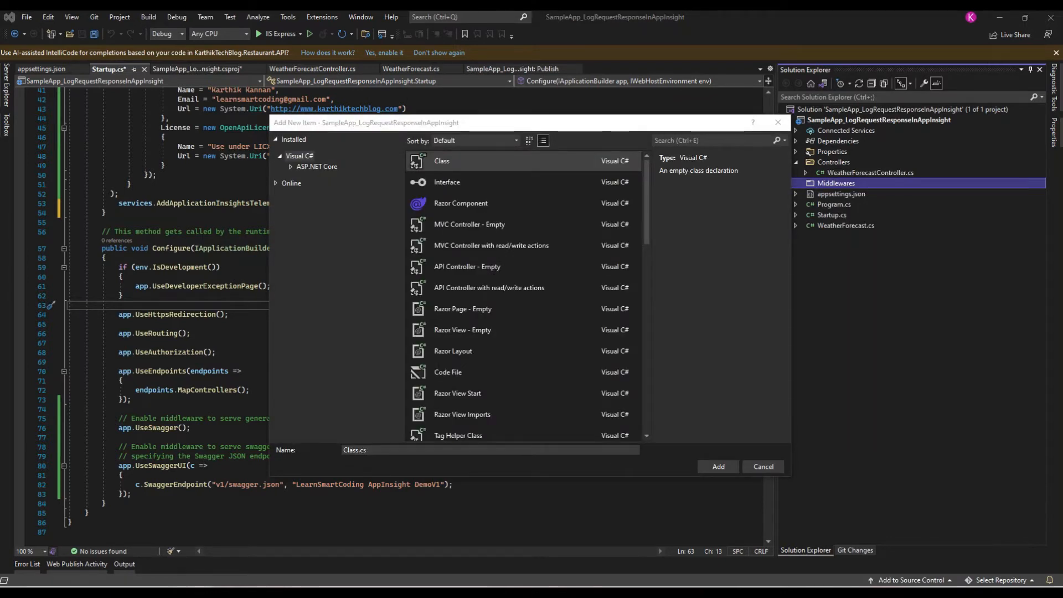
type("RequestBodyLoggingMiddleware")
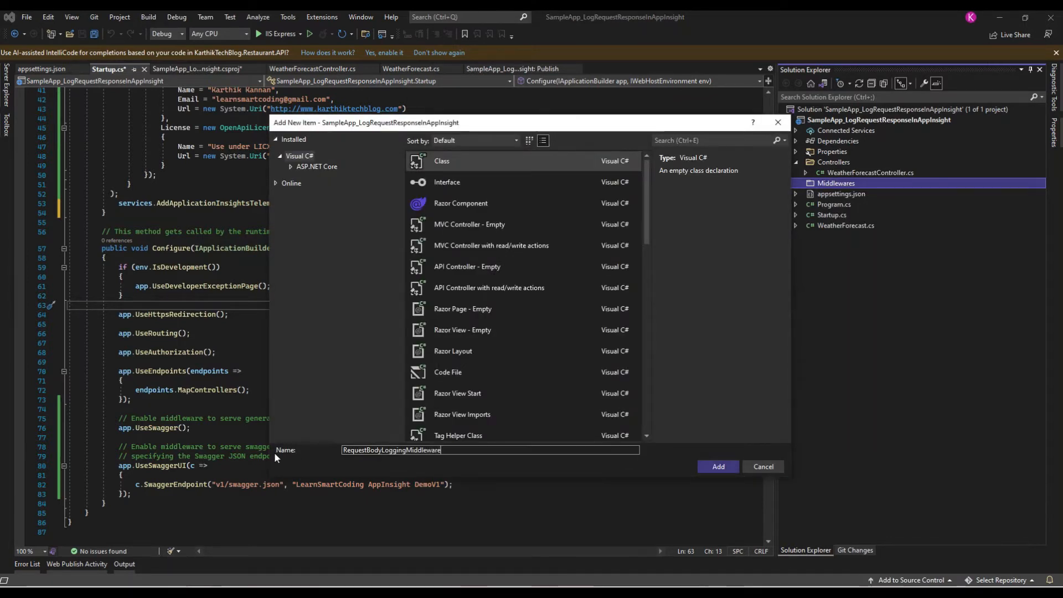
left_click(718, 466)
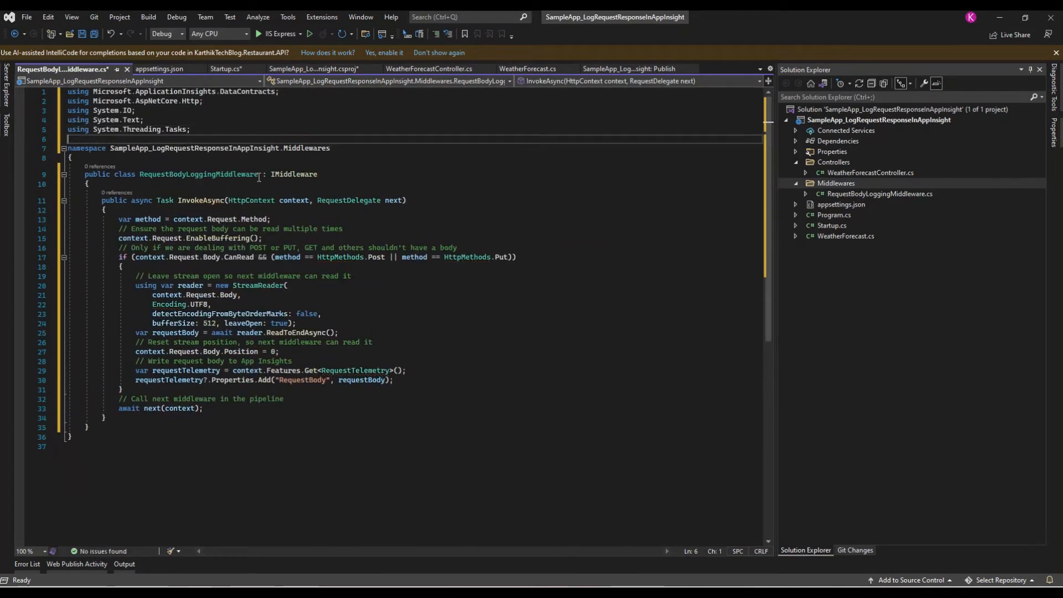
mouse_move(228, 174)
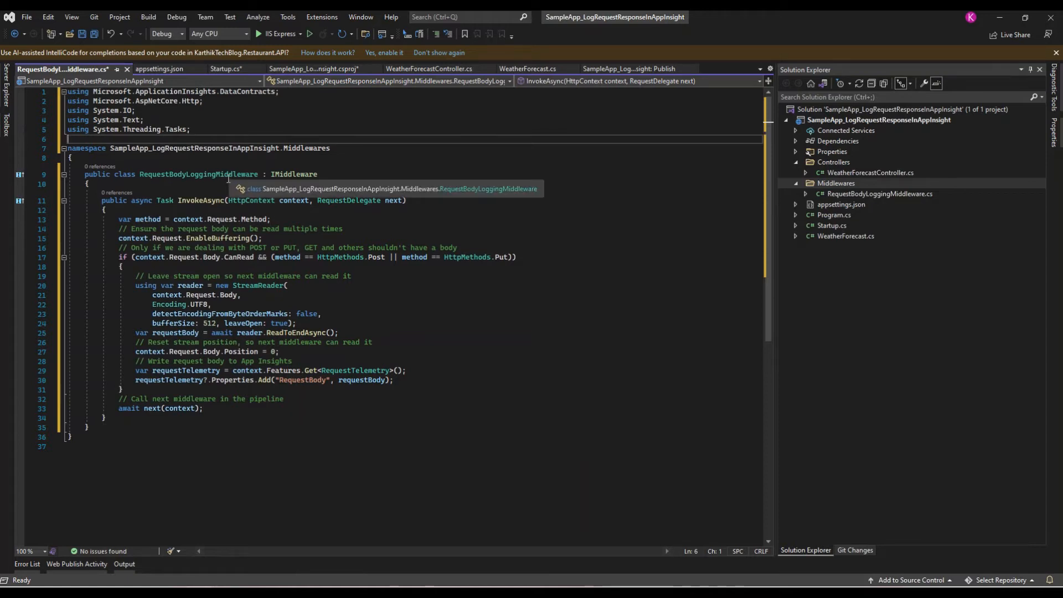
key("ctrl+s")
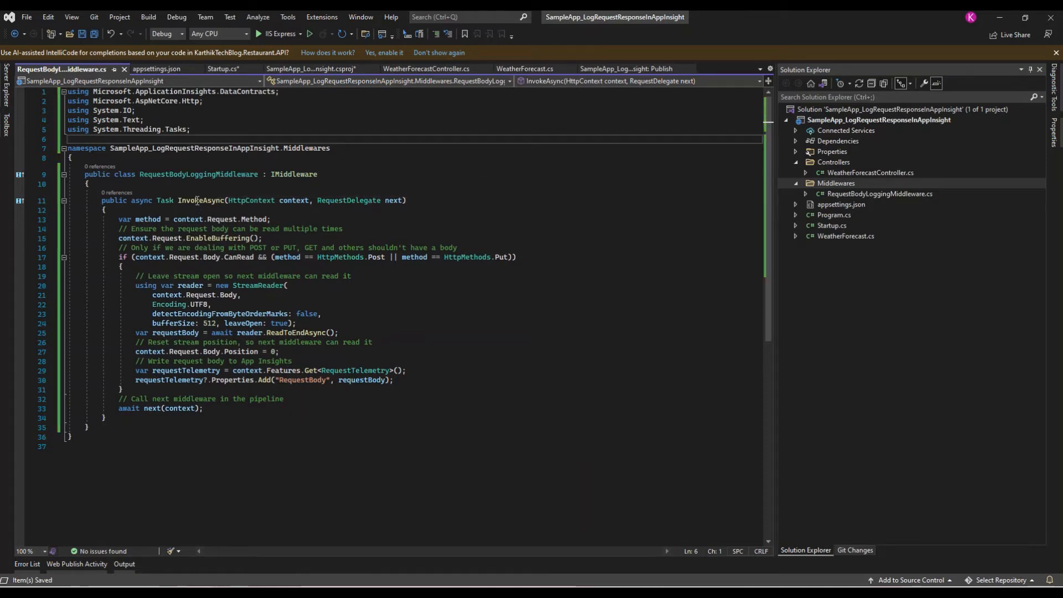
mouse_move(389, 210)
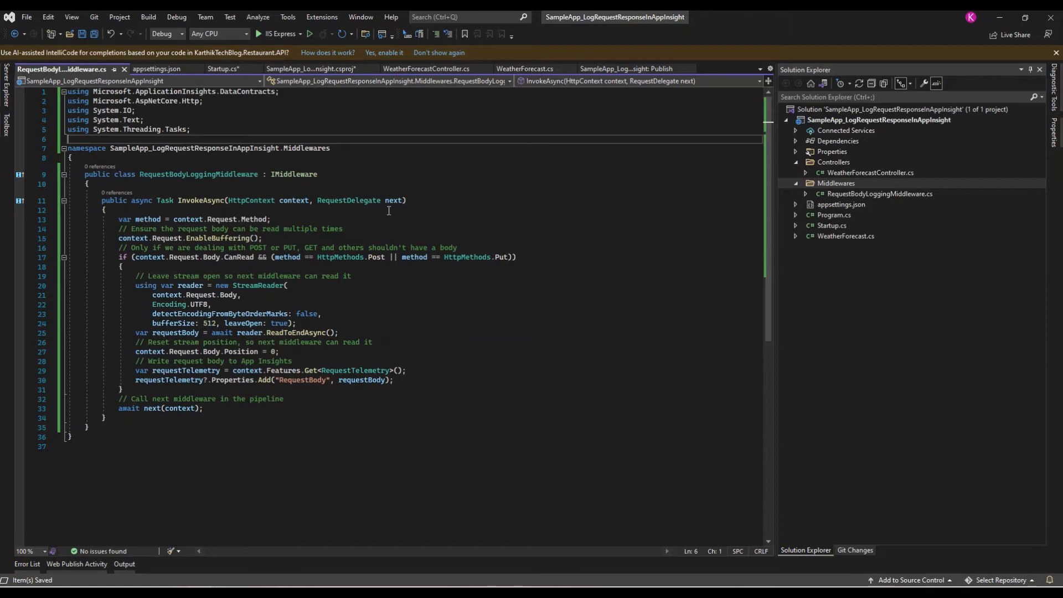
mouse_move(163, 264)
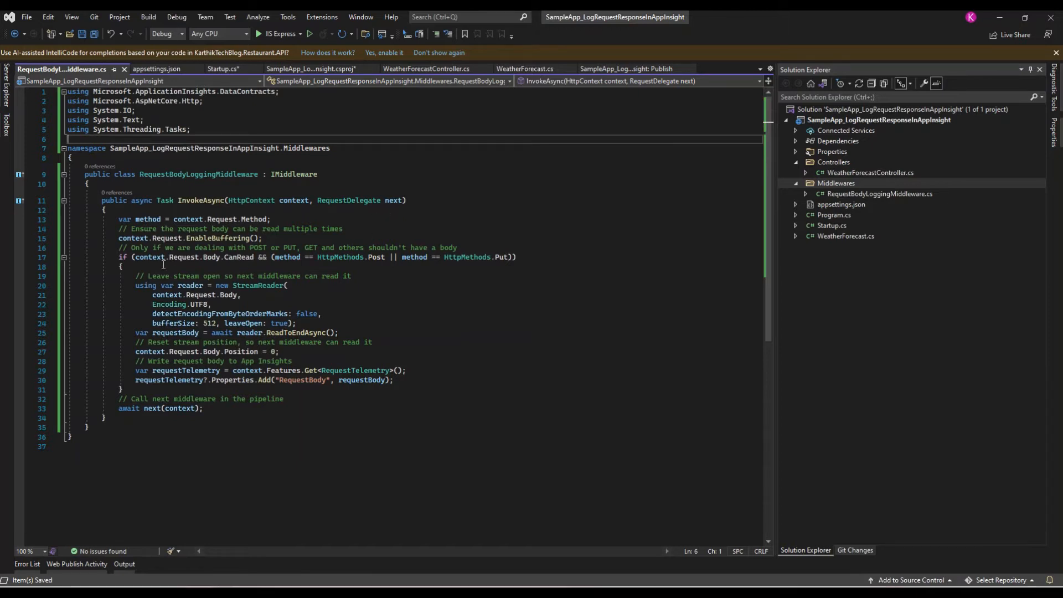
mouse_move(367, 268)
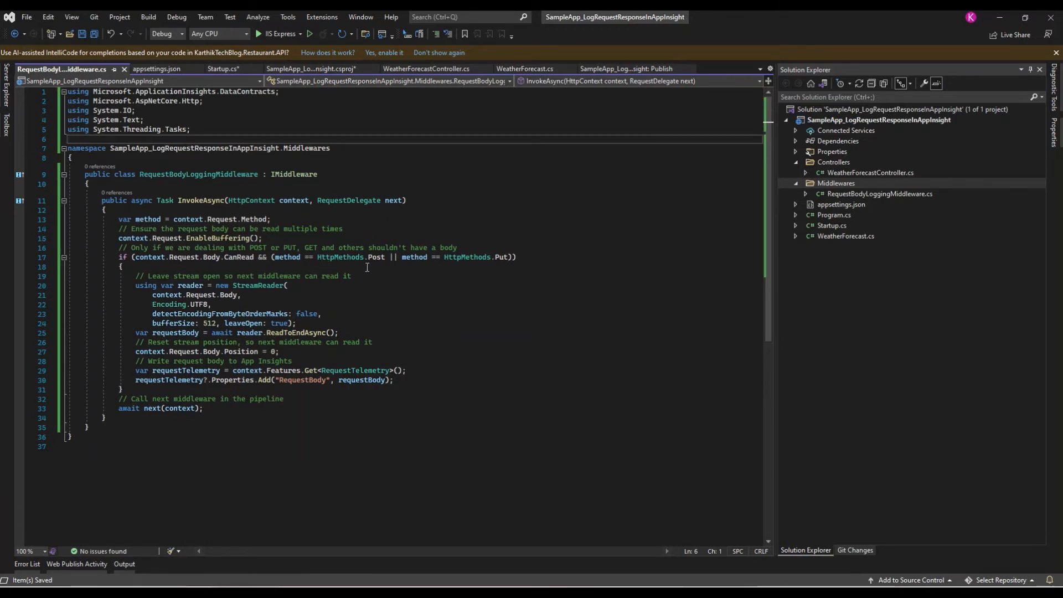
mouse_move(500, 257)
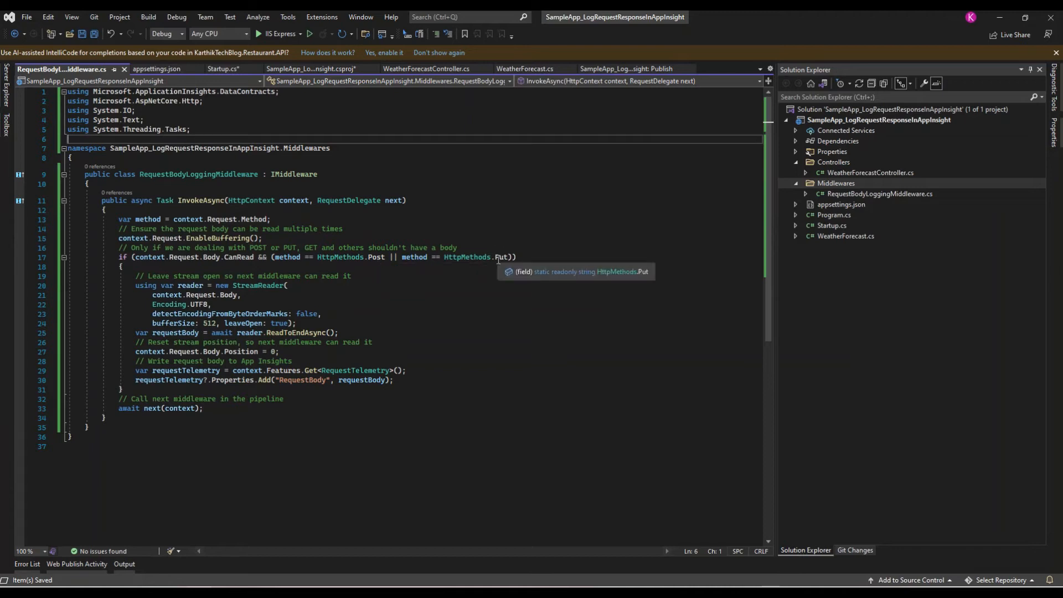
mouse_move(152, 329)
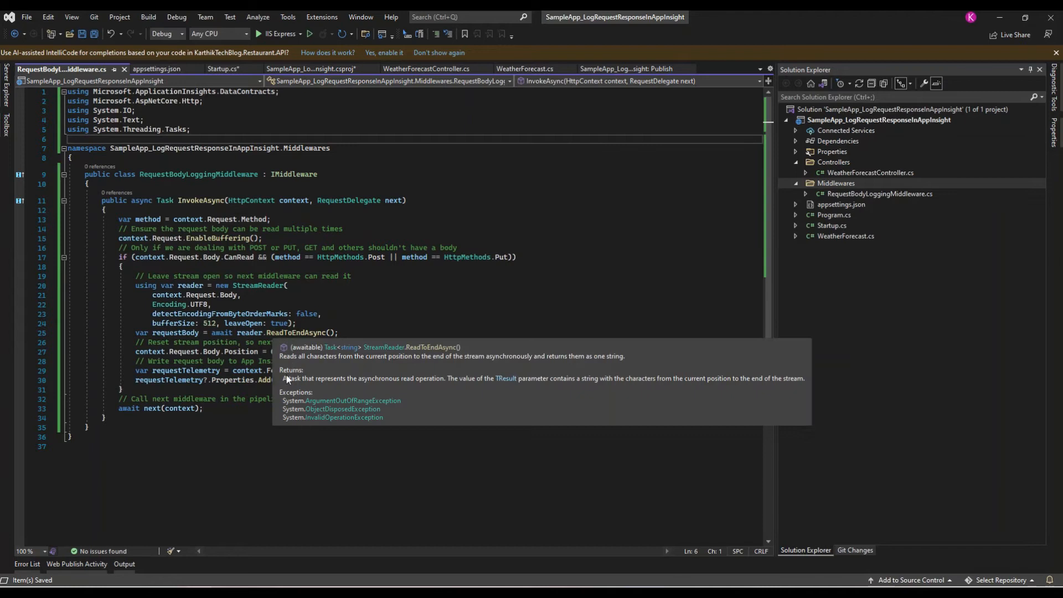
mouse_move(278, 351)
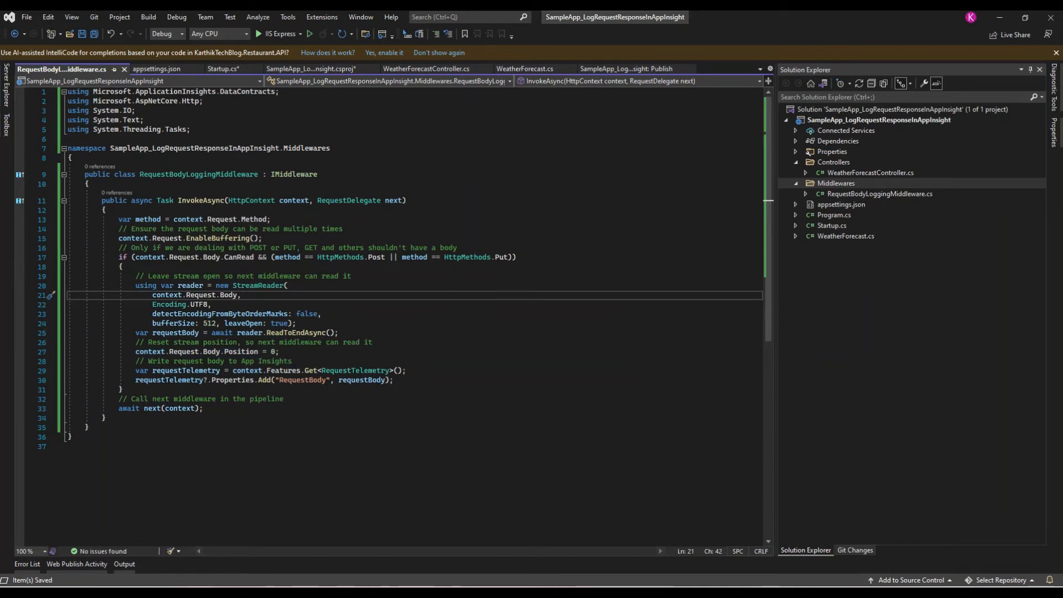
Step: Create ResponseBodyLoggingMiddleware.cs and paste in the response body logging code
right_click(837, 182)
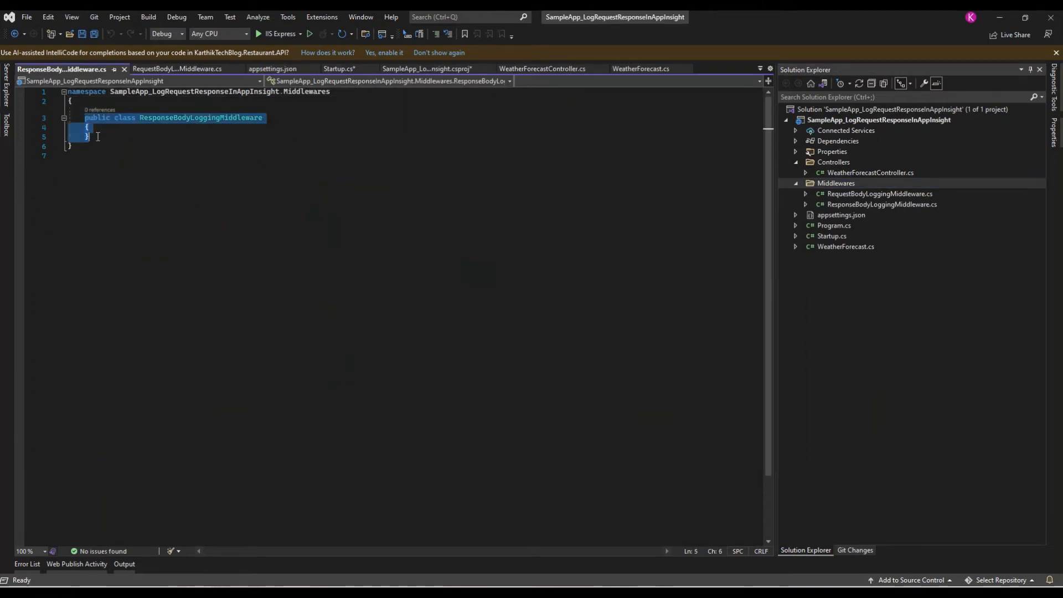
key("ctrl+v")
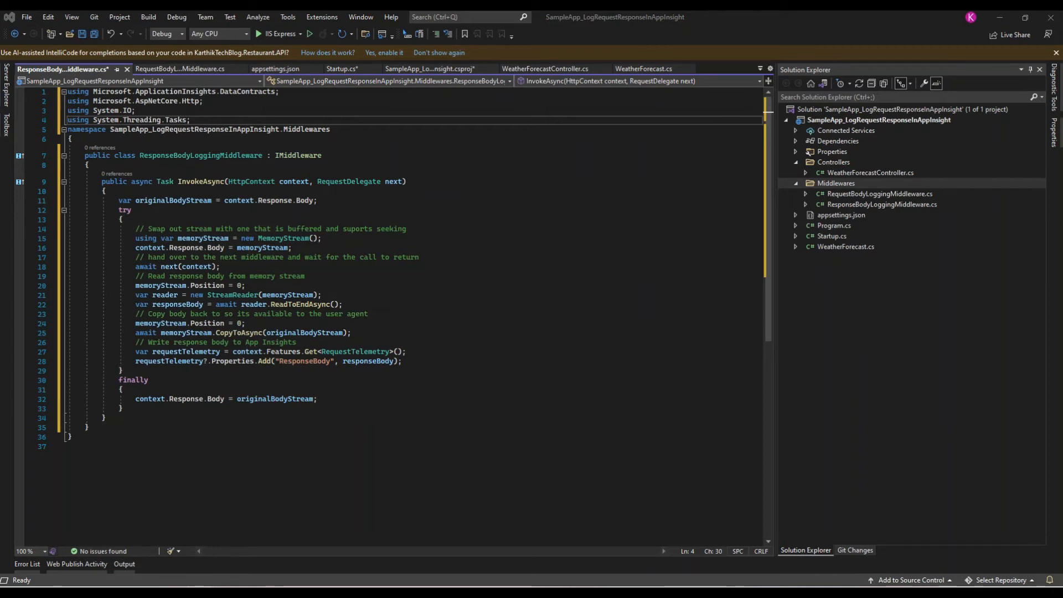
Step: Create ApplicationInsightExtensions.cs with UseRequestBodyLogging and UseResponseBodyLogging, importing Microsoft.AspNetCore.Builder, and save
left_click(837, 183)
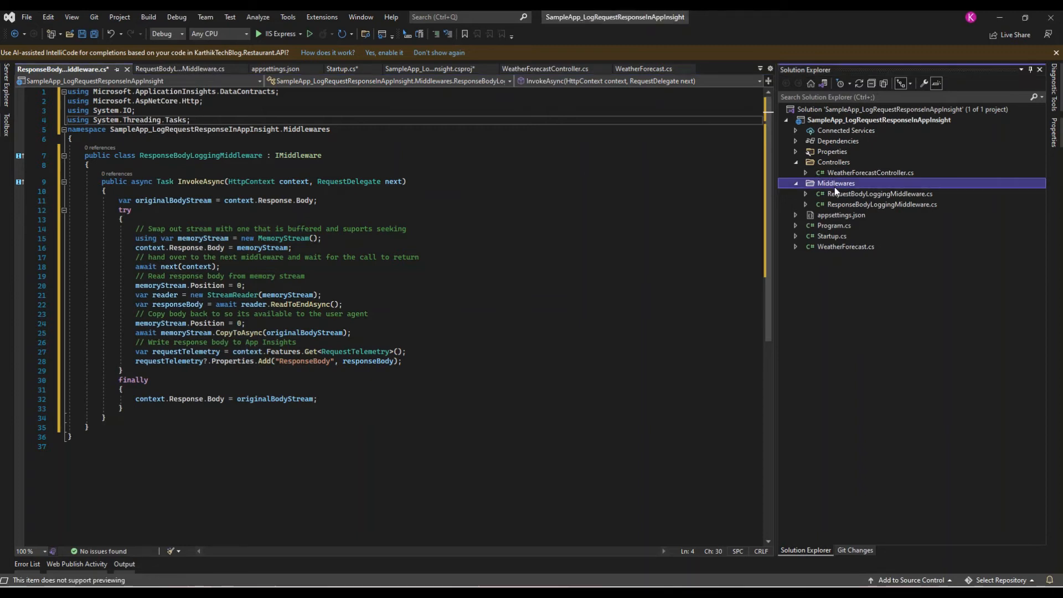
right_click(837, 182)
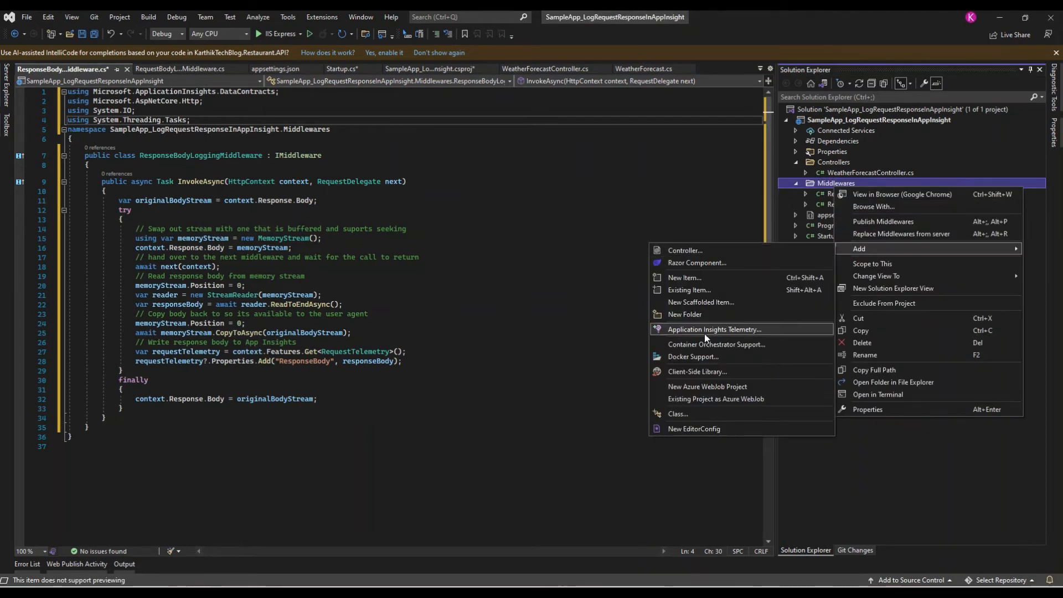
left_click(684, 277)
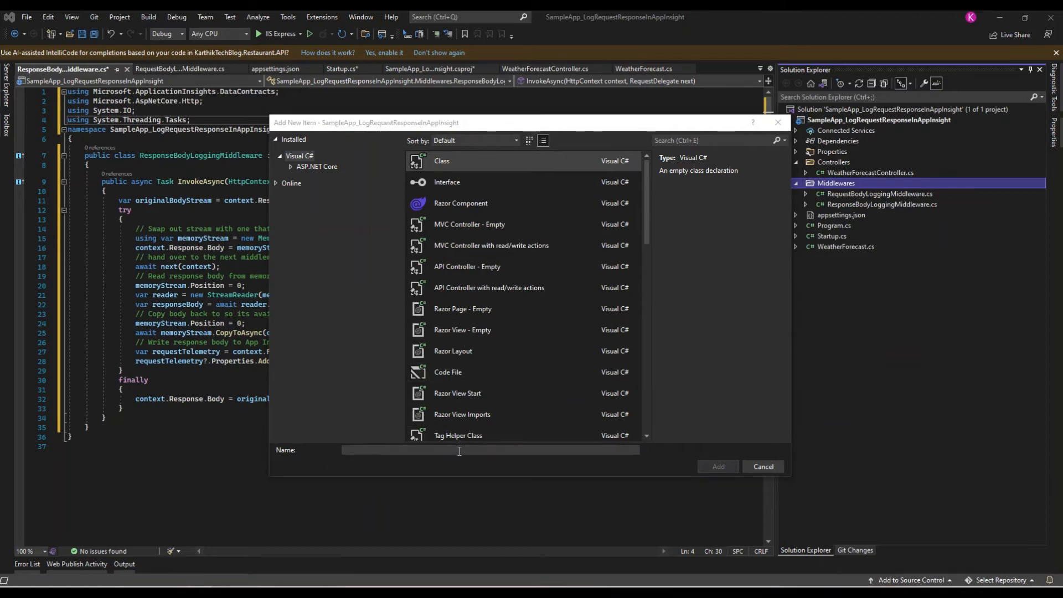
left_click(761, 466)
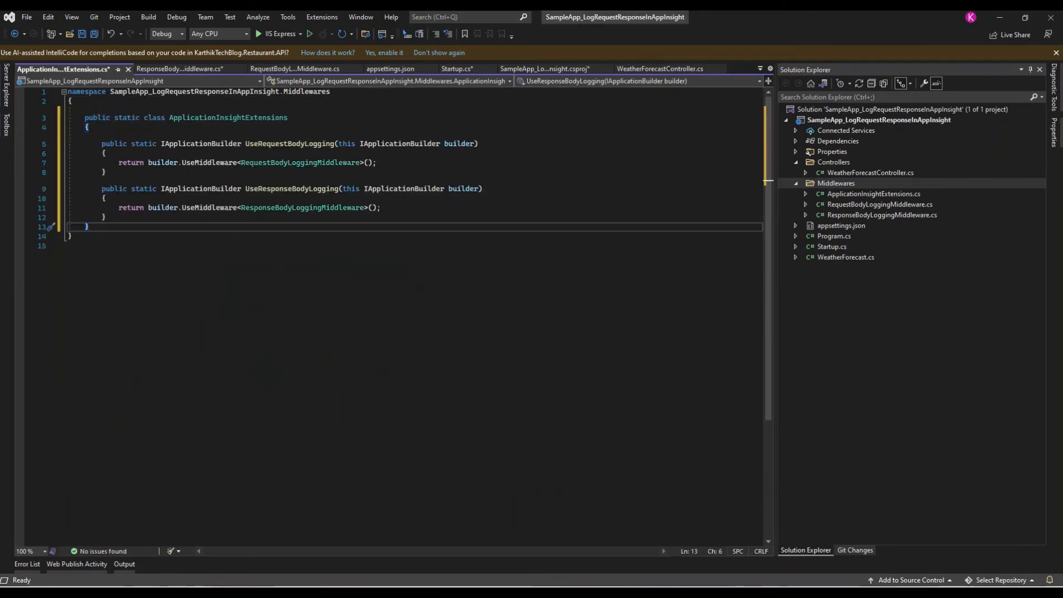
left_click(137, 247)
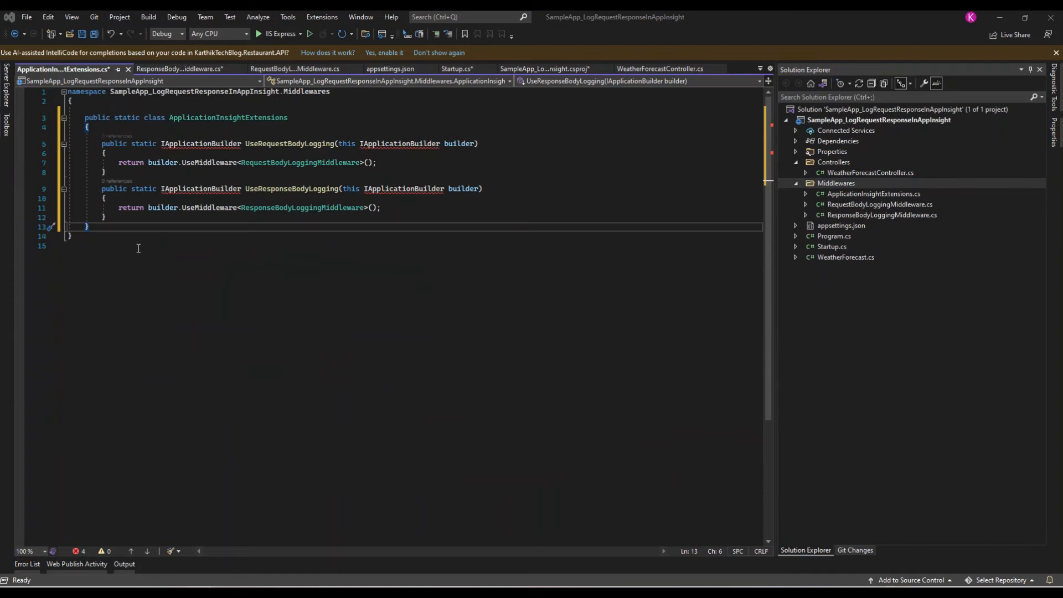
key("ctrl+s")
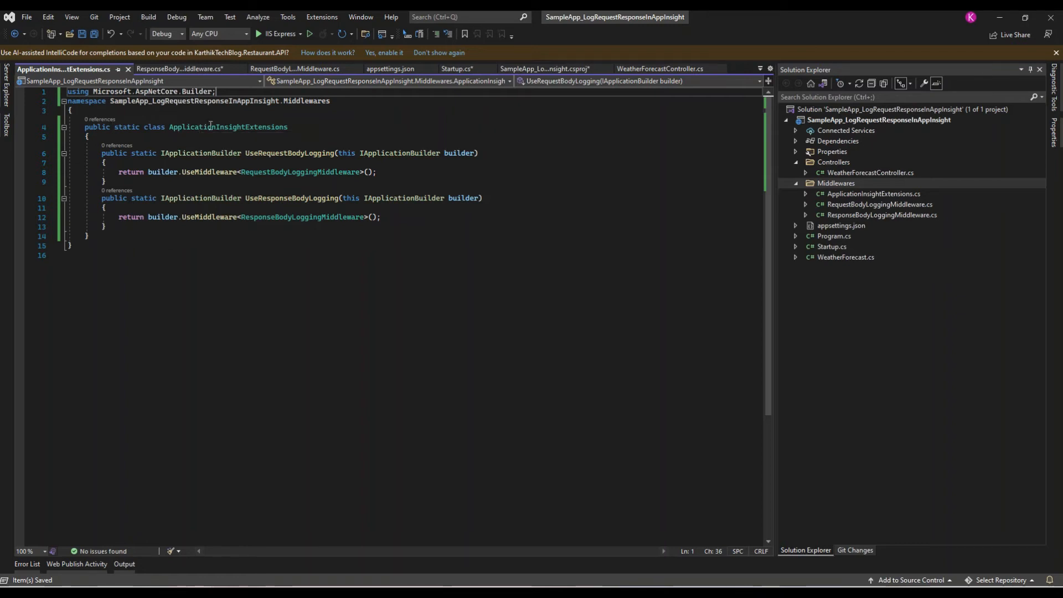
mouse_move(403, 152)
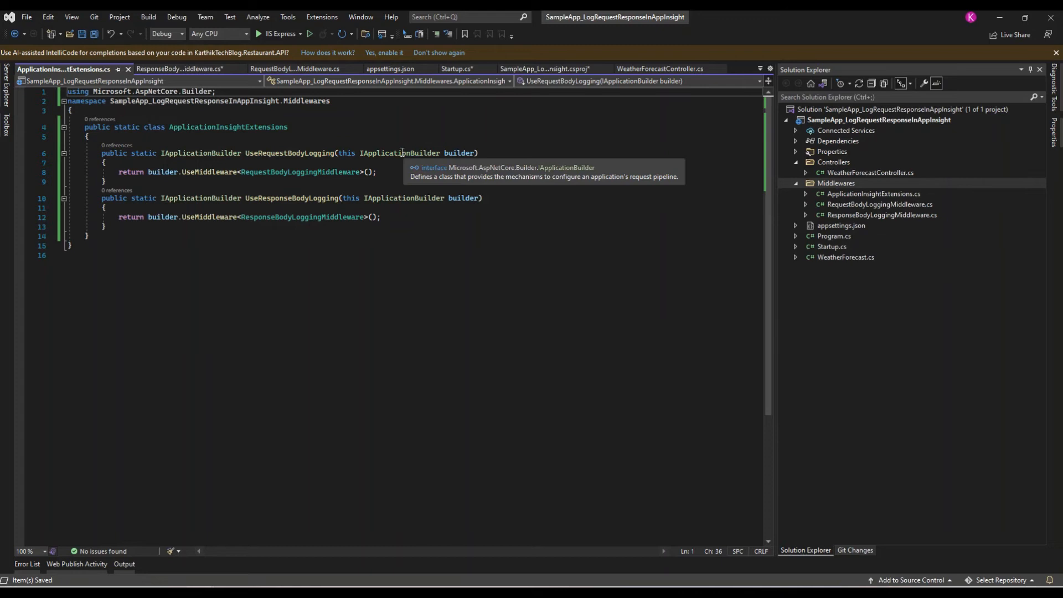
mouse_move(864, 237)
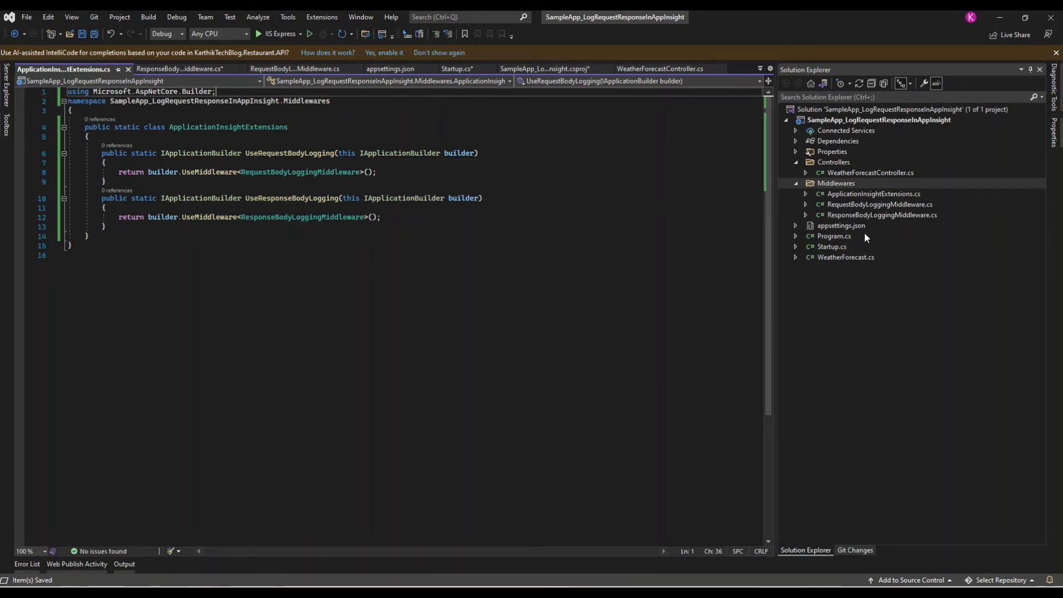
Step: Add UseRequestBodyLogging and UseResponseBodyLogging to Configure and AddTransient registrations for both middlewares in ConfigureServices
left_click(458, 68)
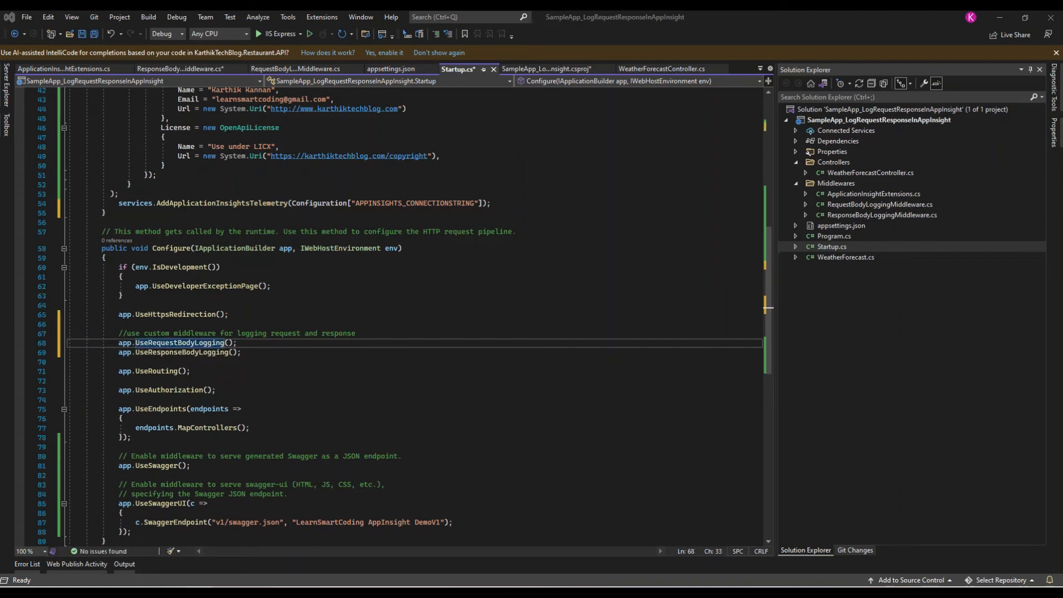
scroll("up", 3)
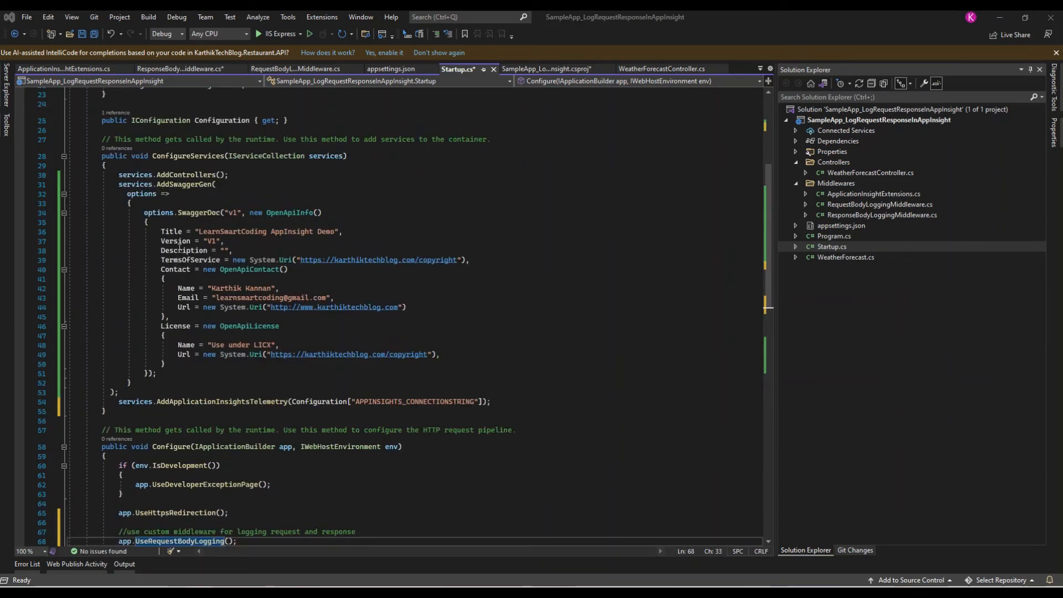
left_click(131, 383)
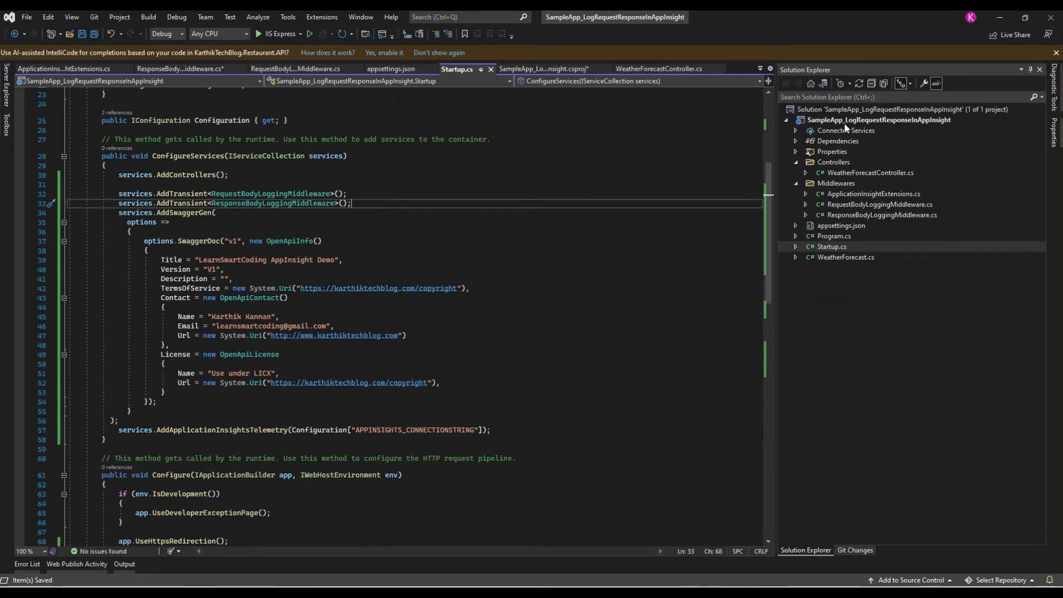
Step: Publish the API to the lsc-log-request-response-in-appinsight Azure App Service
right_click(878, 119)
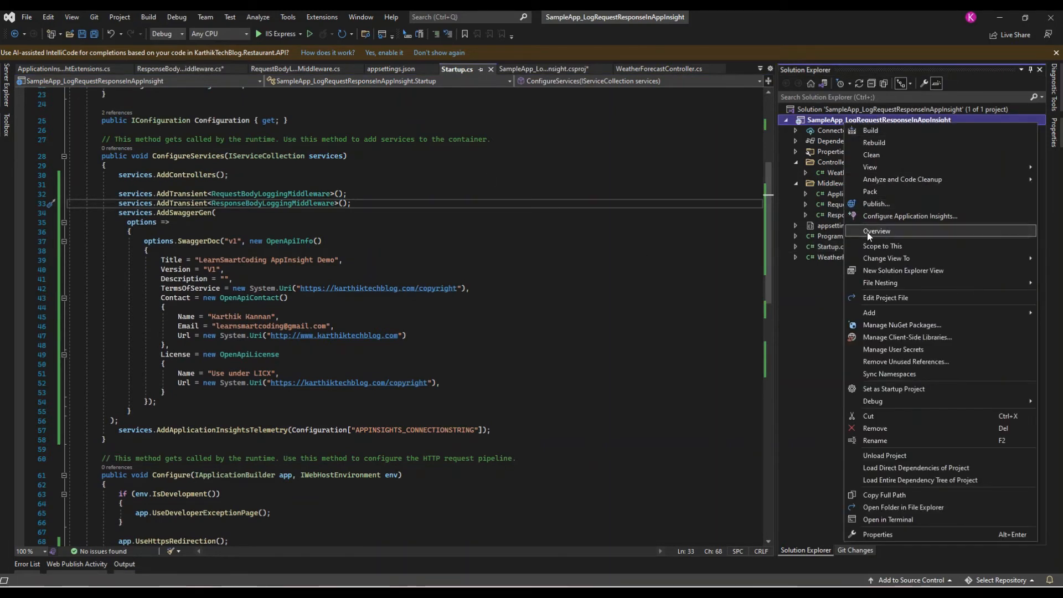
left_click(874, 203)
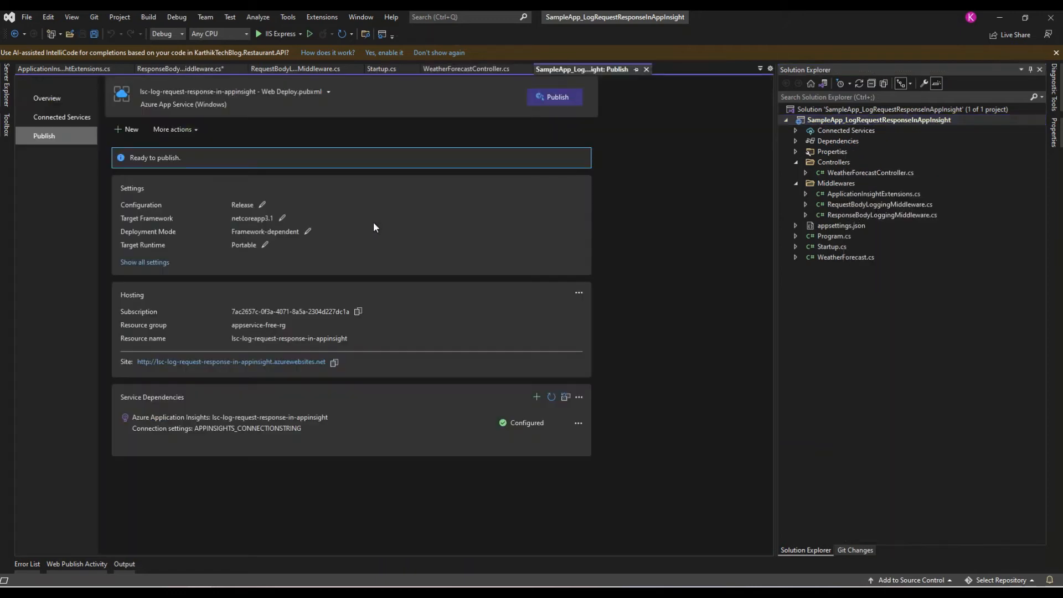
mouse_move(207, 112)
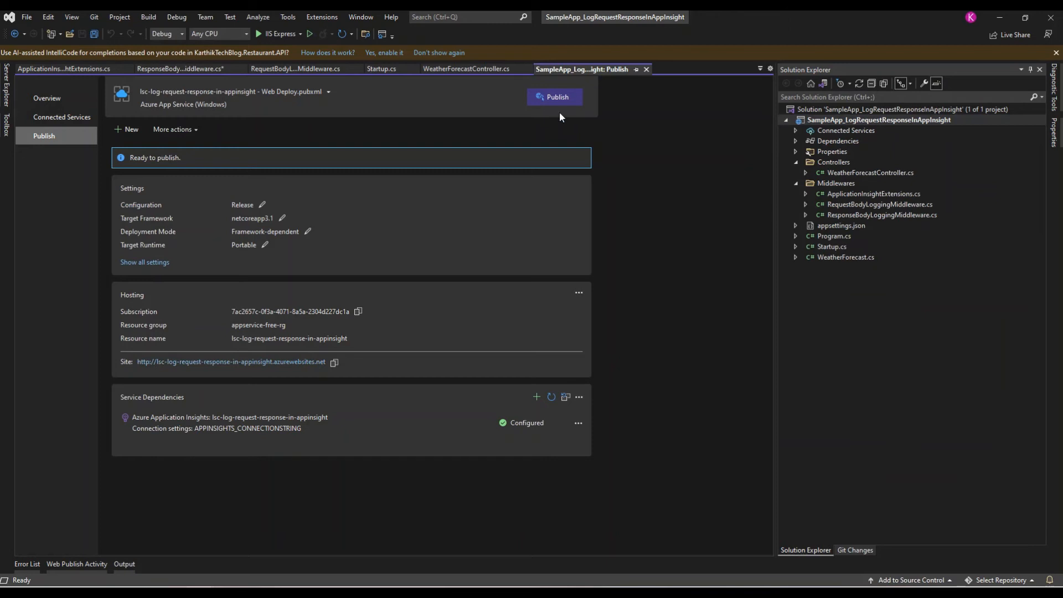
left_click(554, 97)
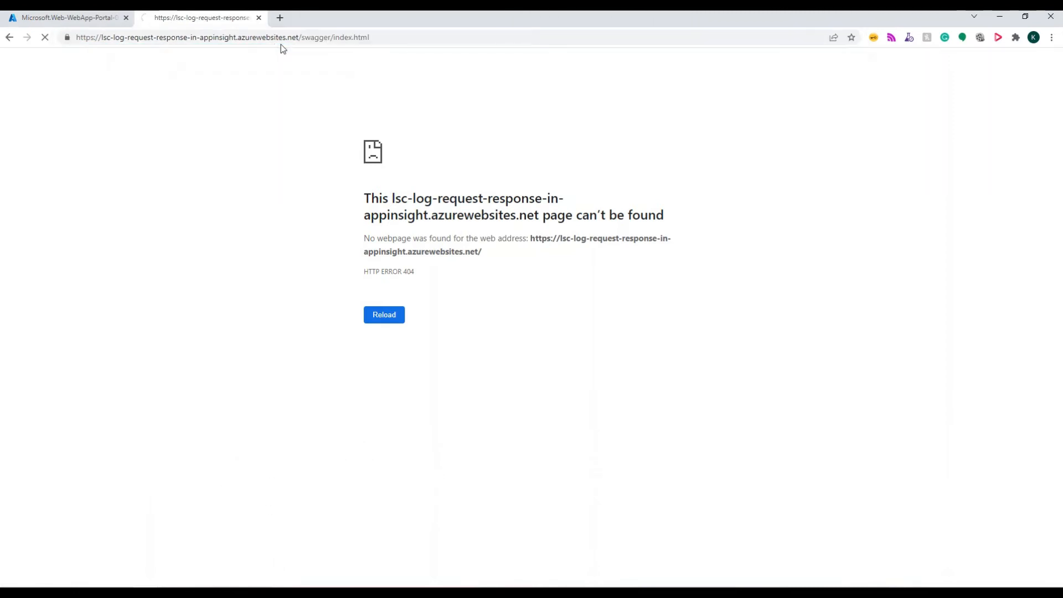
Step: Go to the deployed web app resource, view its Application Insights for the last 30 minutes, then return to Swagger
left_click(384, 313)
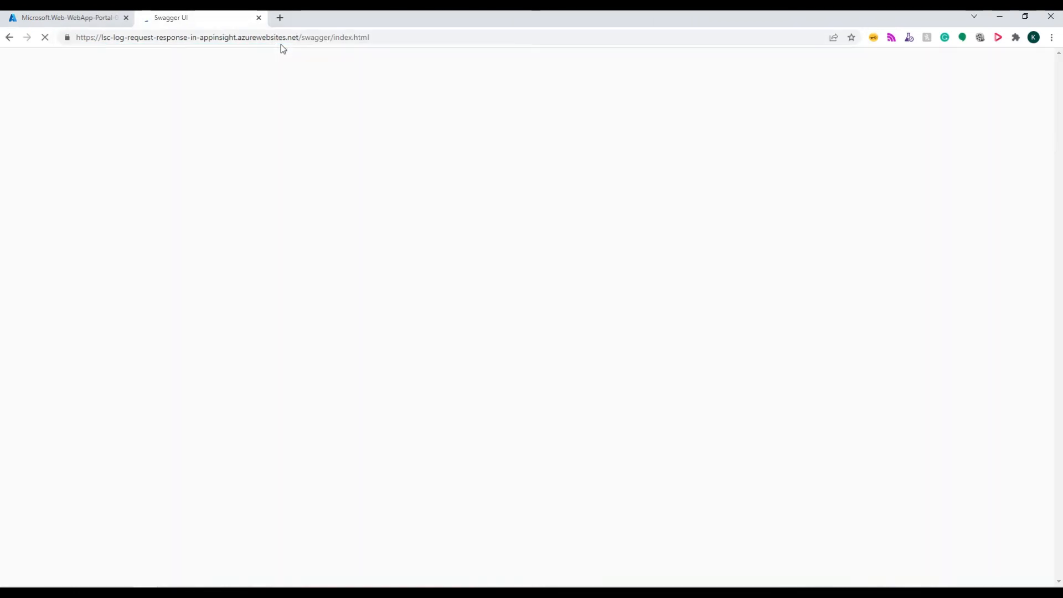
left_click(64, 17)
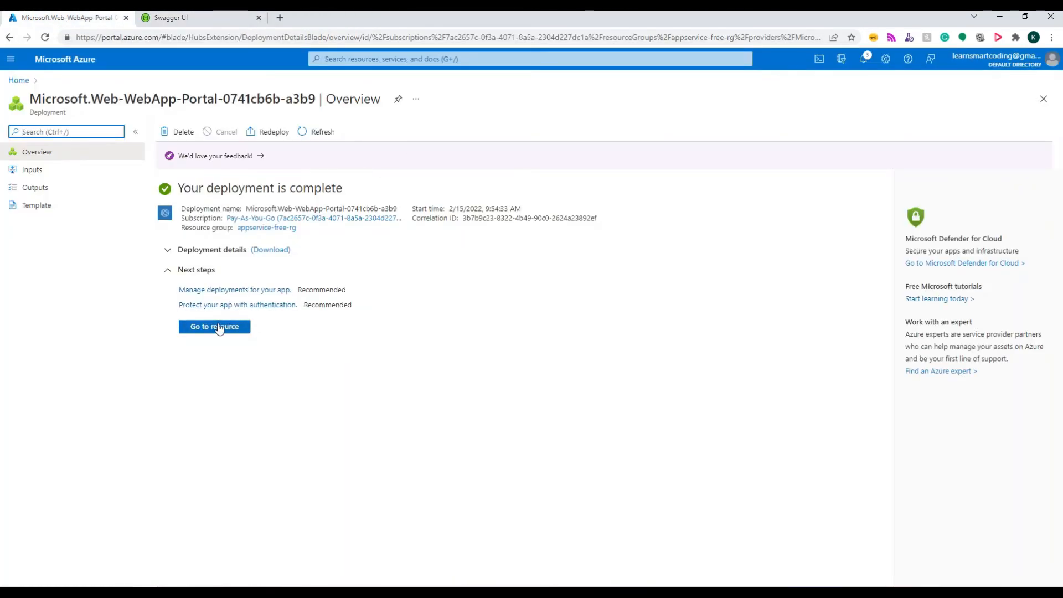
left_click(213, 325)
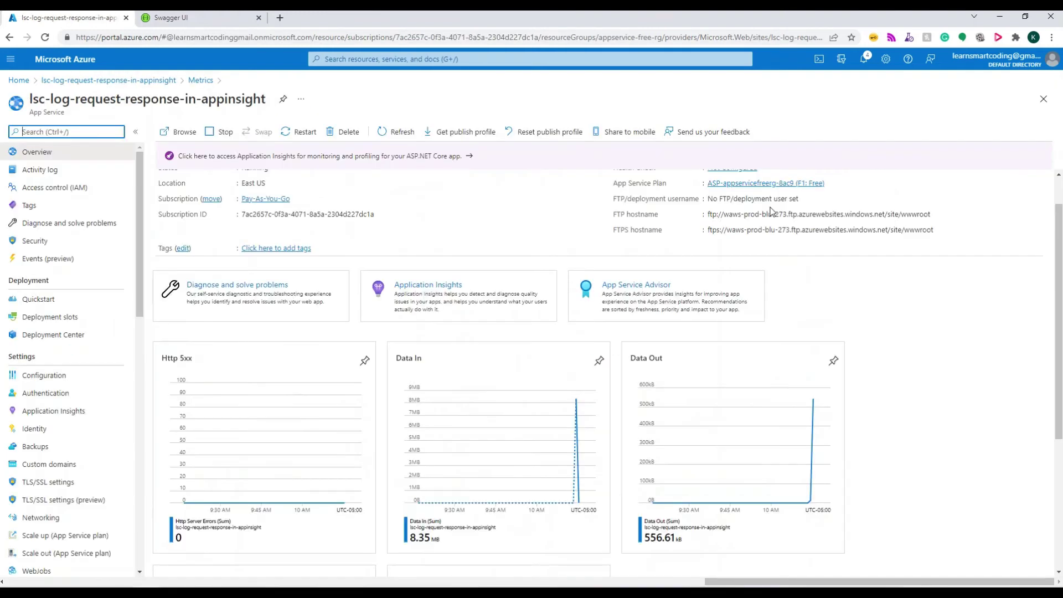
left_click(427, 285)
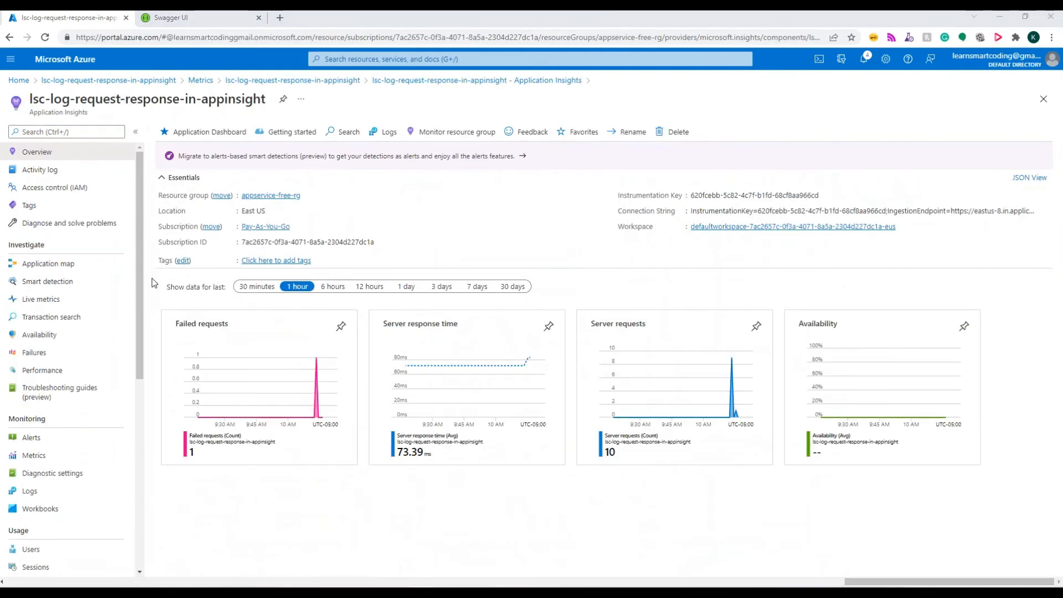
left_click(256, 286)
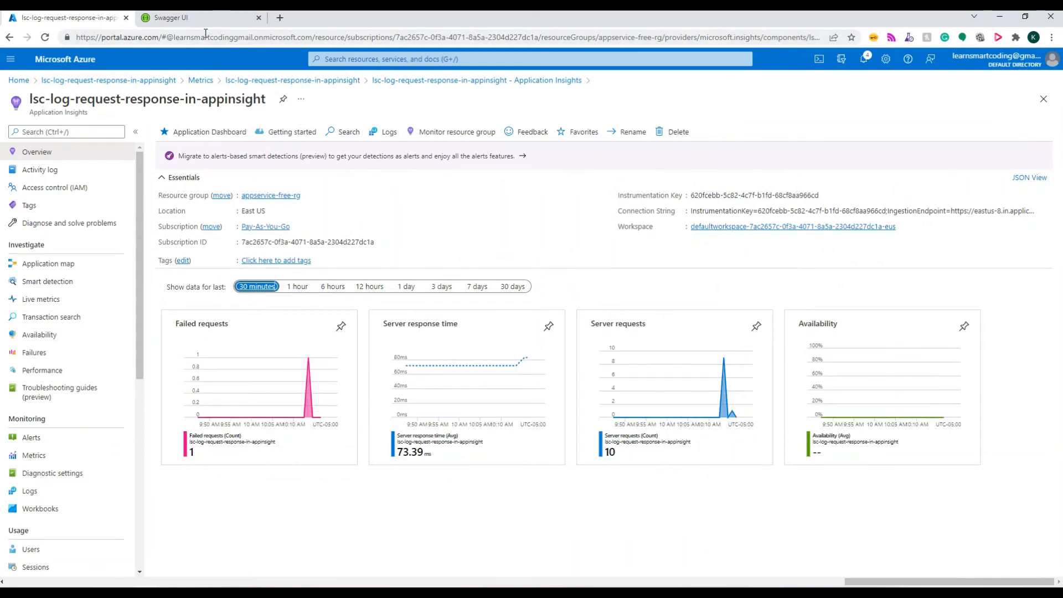
left_click(169, 17)
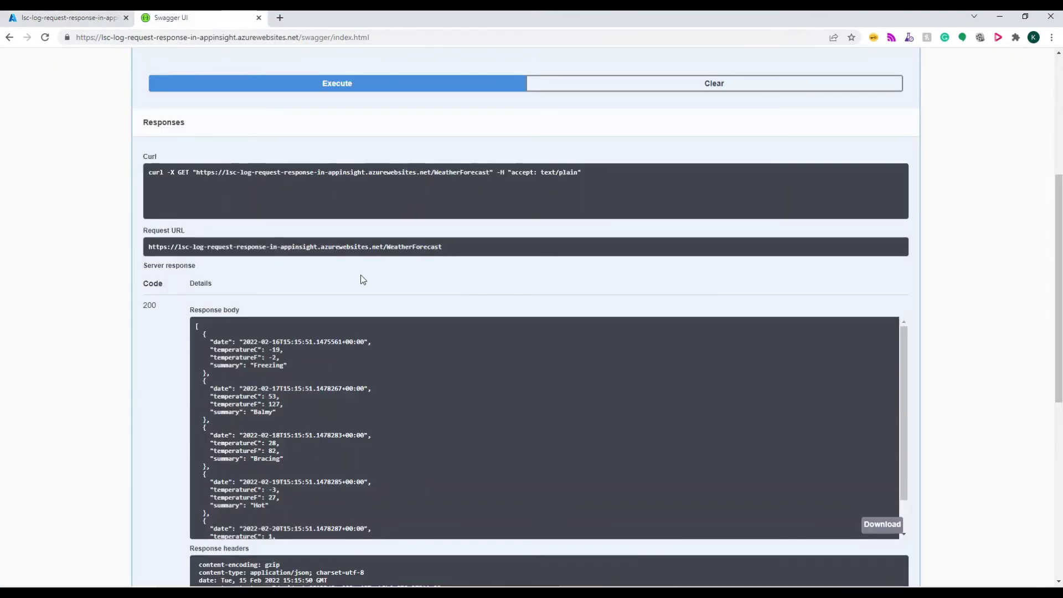
mouse_move(204, 351)
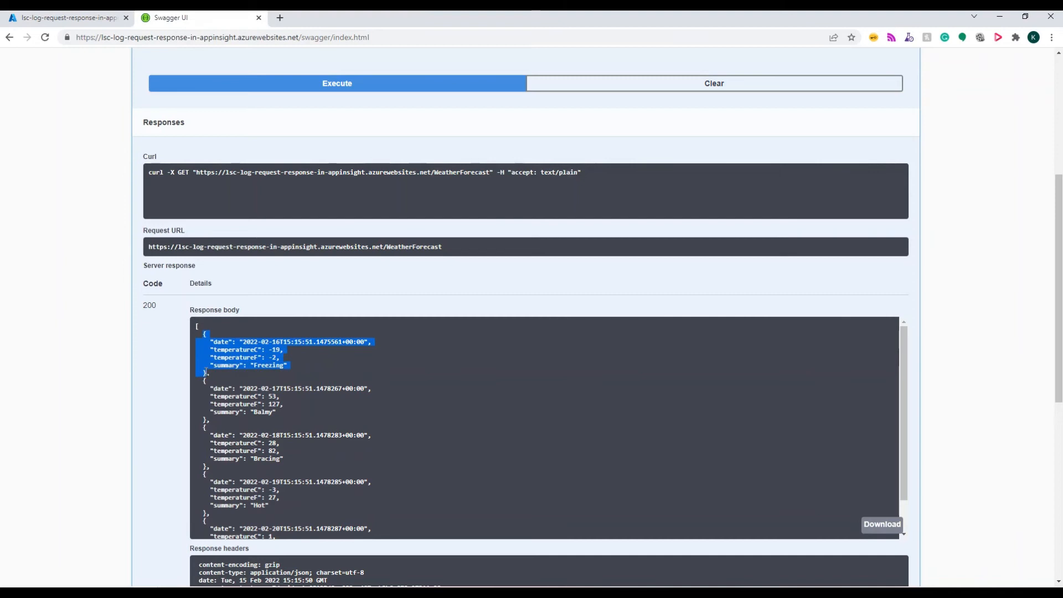
Step: Send a POST WeatherForecast with a Much Freezing, -190 body and get the created weather response
scroll("up", 3)
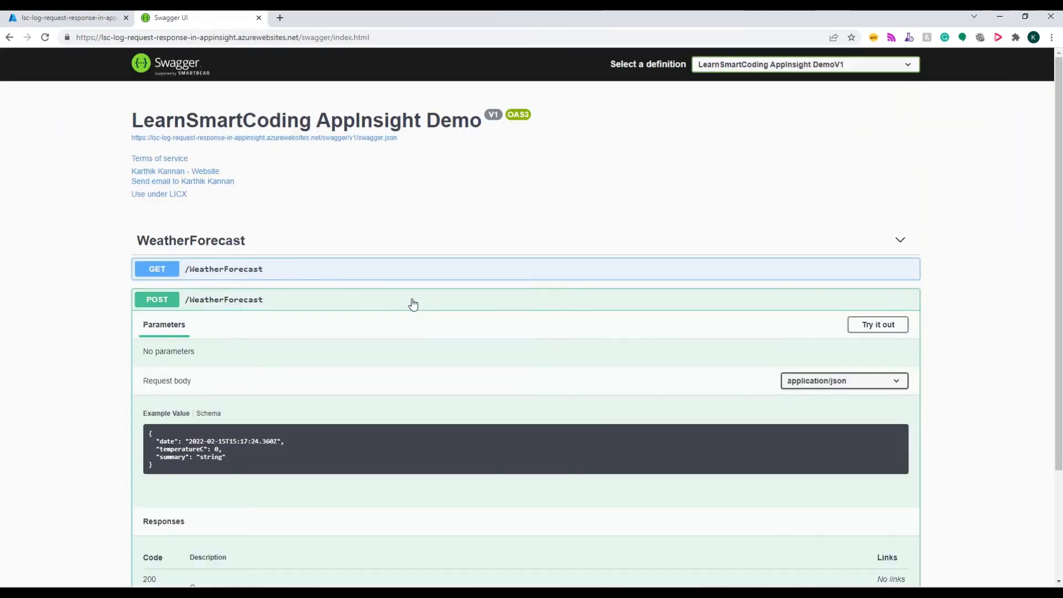
left_click(876, 324)
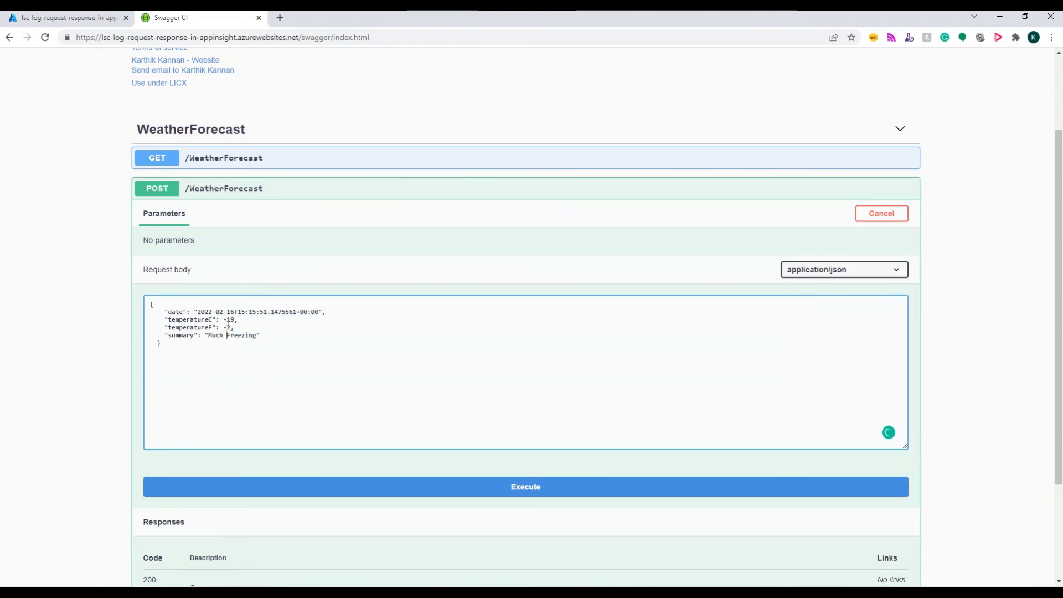
left_click(524, 487)
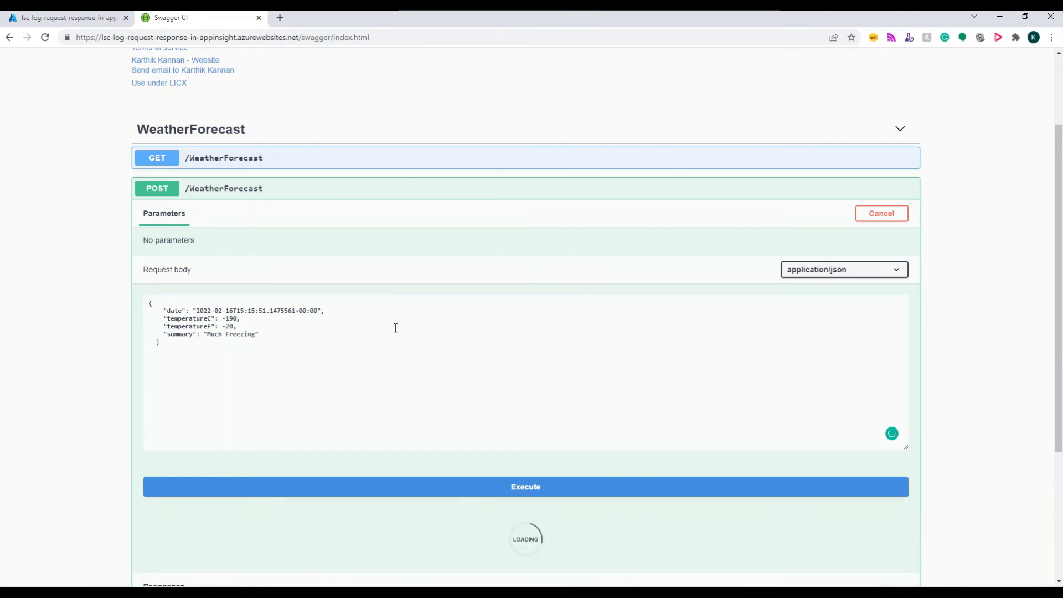
left_click(524, 486)
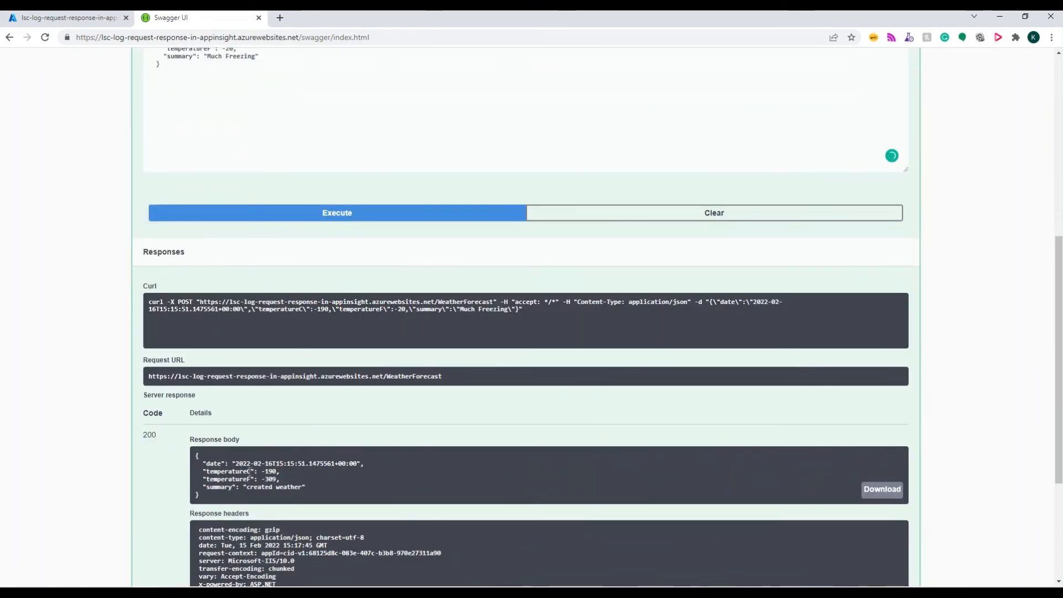
left_click(64, 16)
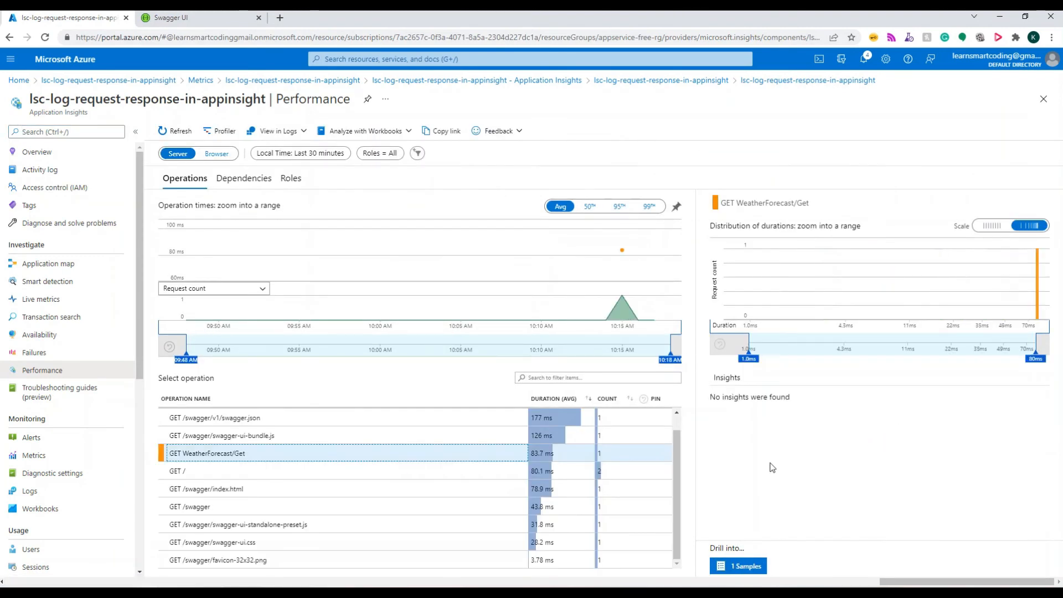
Step: View the full ResponseBody forecast JSON of the GET WeatherForecast/Get sample transaction
left_click(737, 565)
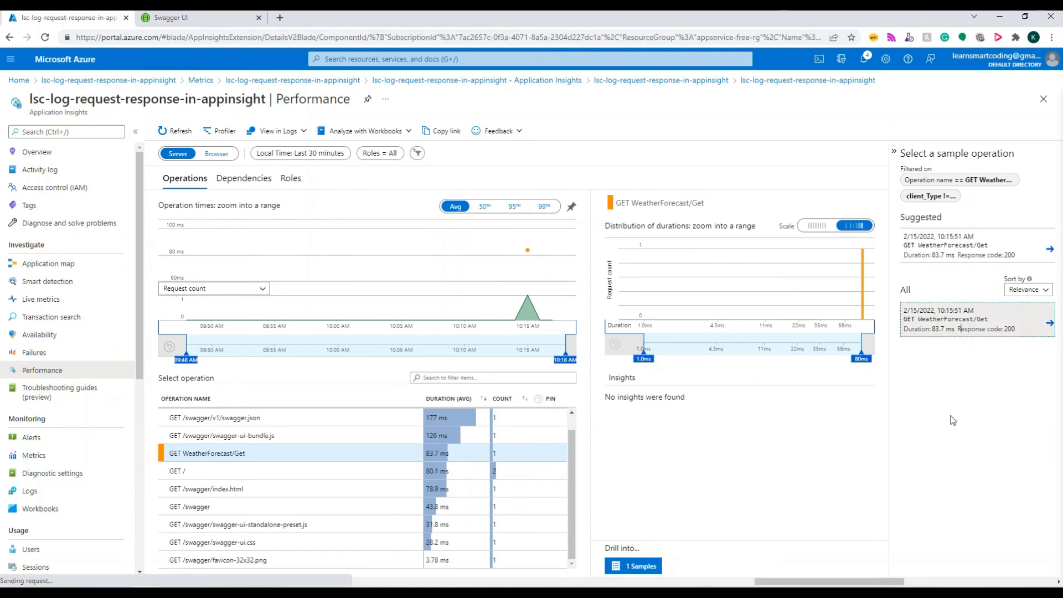
left_click(1049, 321)
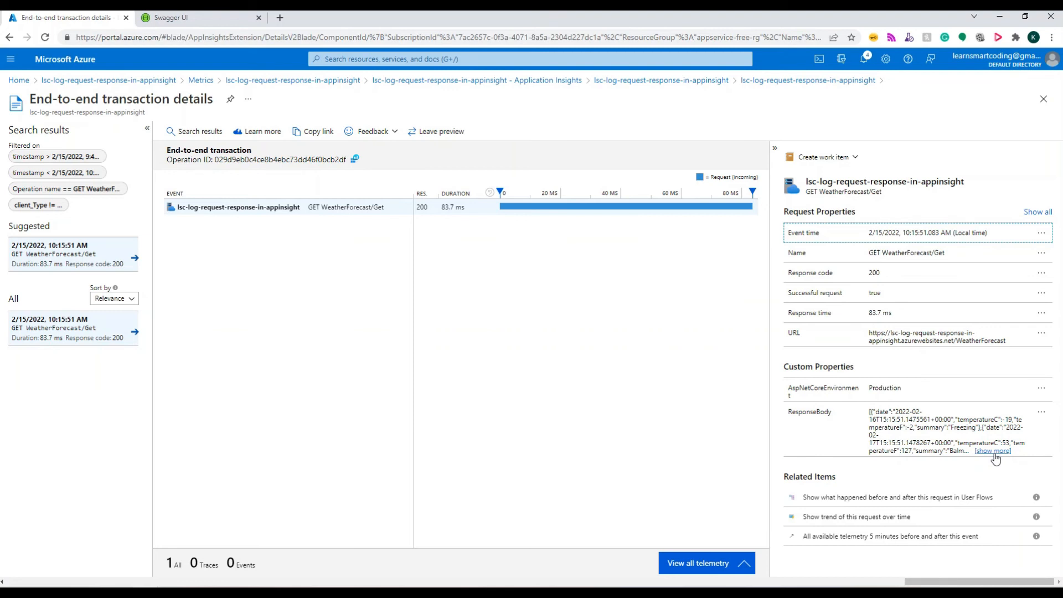
left_click(992, 451)
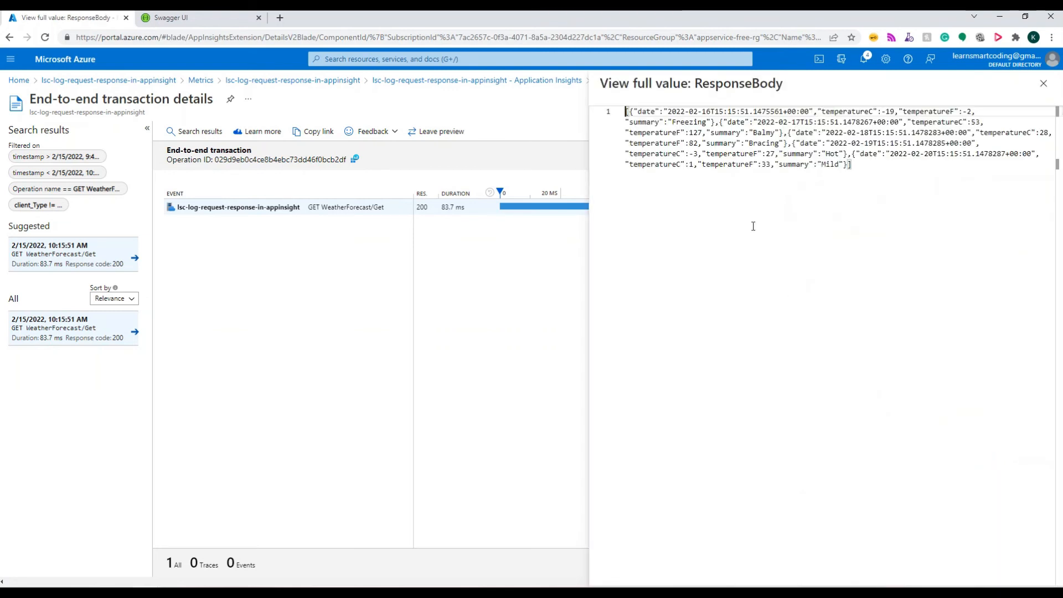
mouse_move(998, 125)
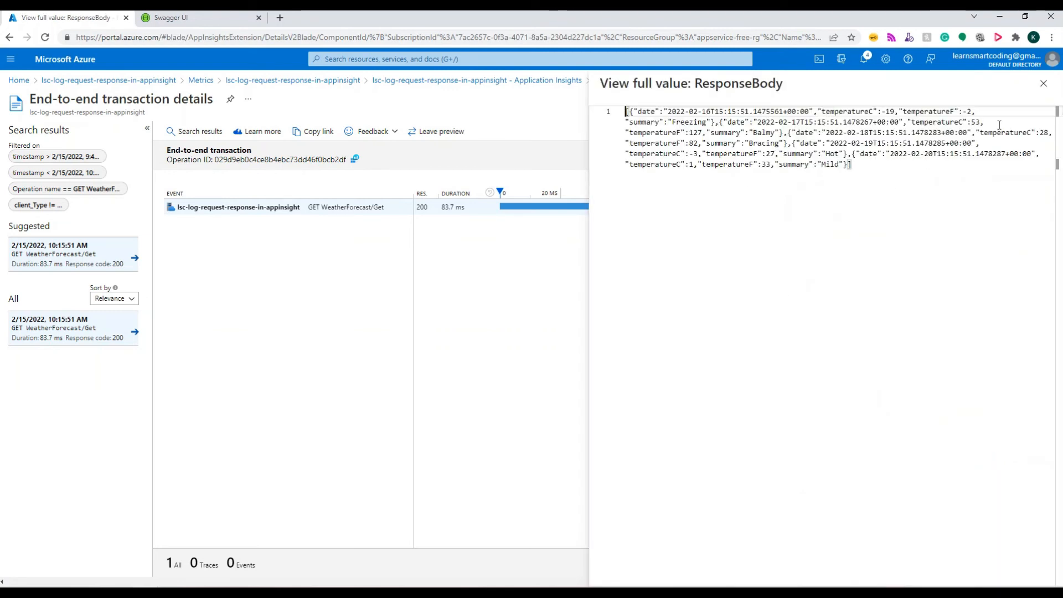
left_click(1043, 83)
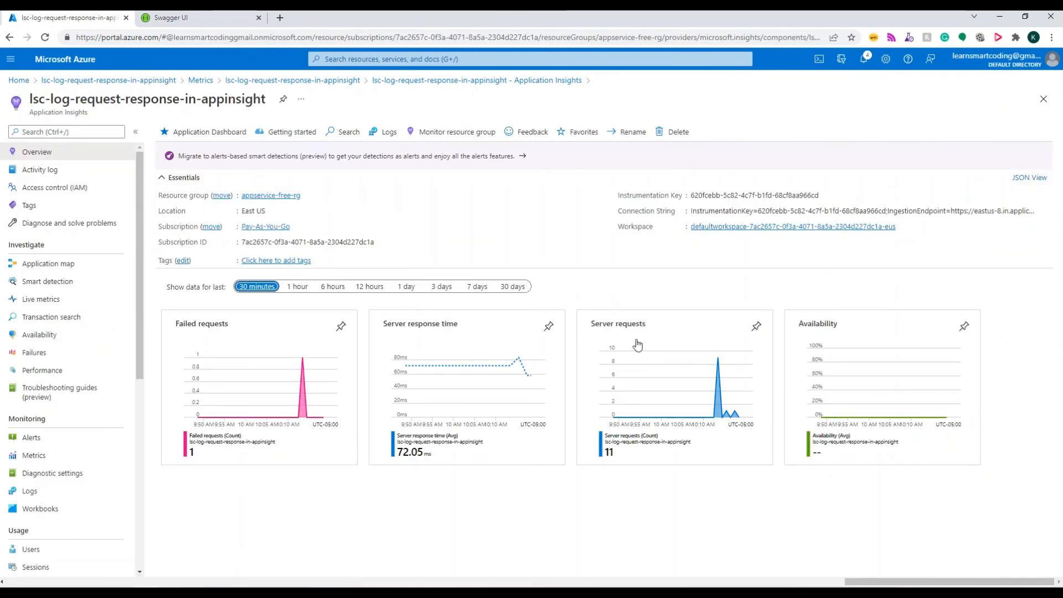
Step: View the full RequestBody (Much Freezing, -190) of the POST WeatherForecast/PostWeather sample transaction
left_click(42, 369)
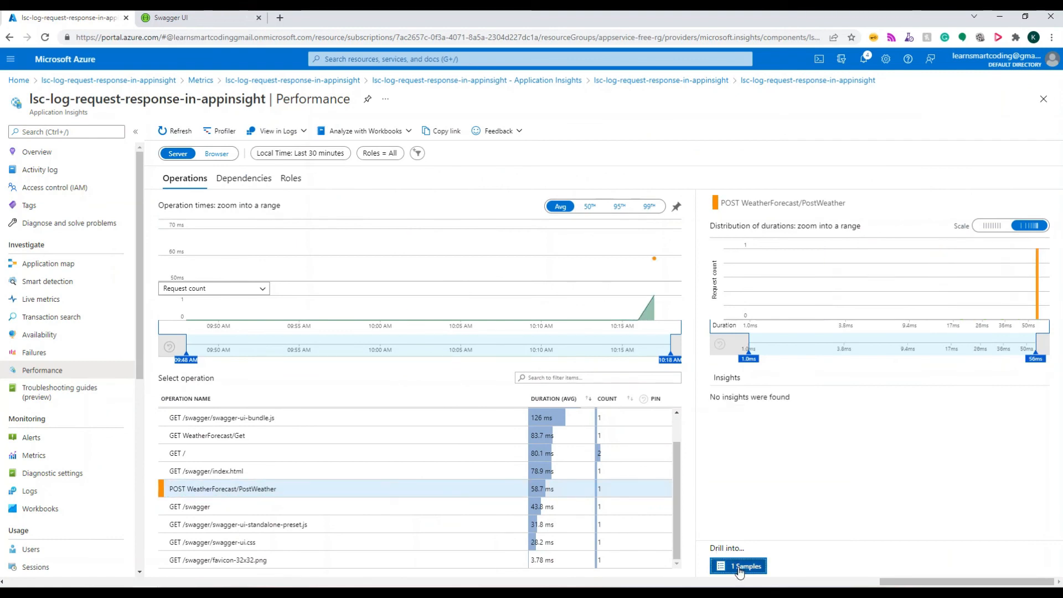
left_click(737, 565)
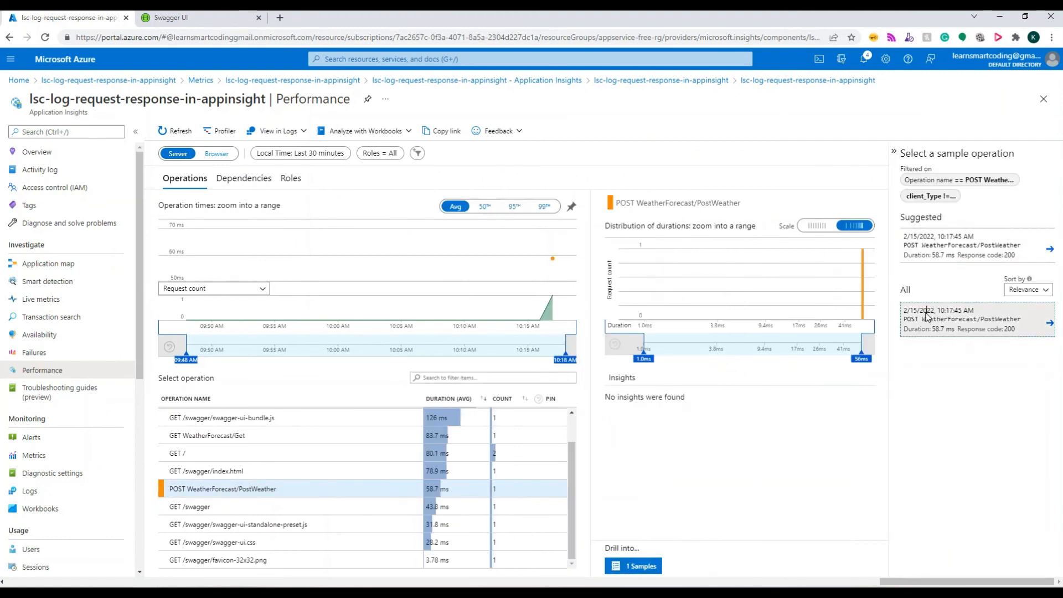
left_click(1048, 321)
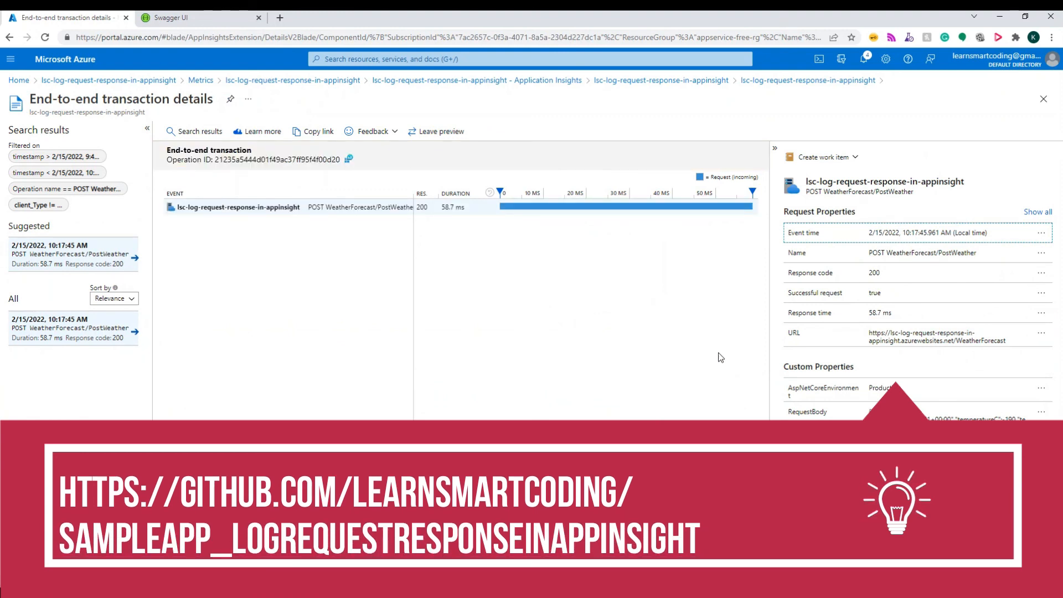
mouse_move(796, 418)
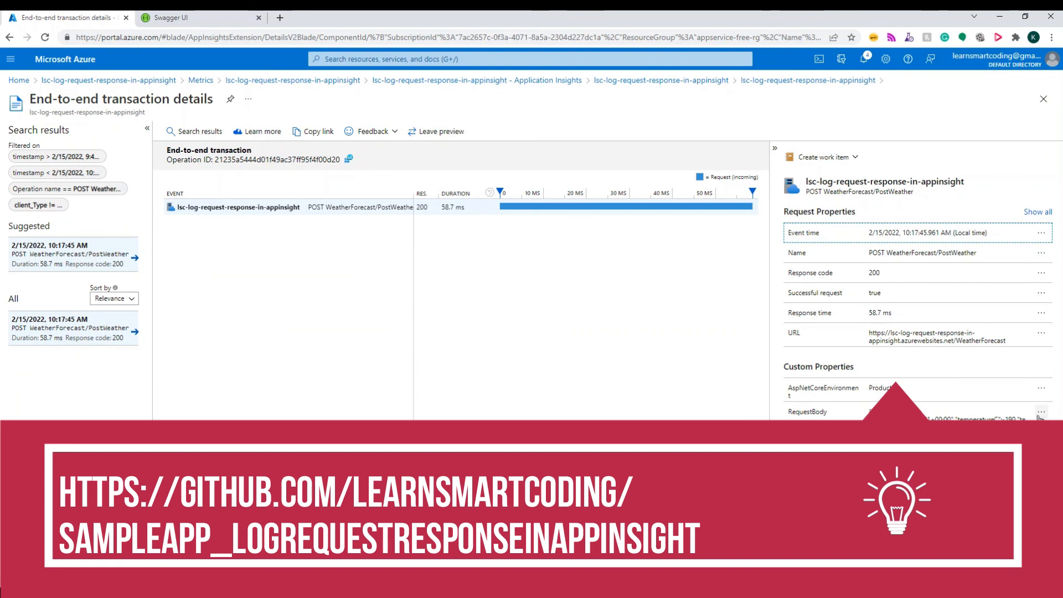
left_click(1040, 412)
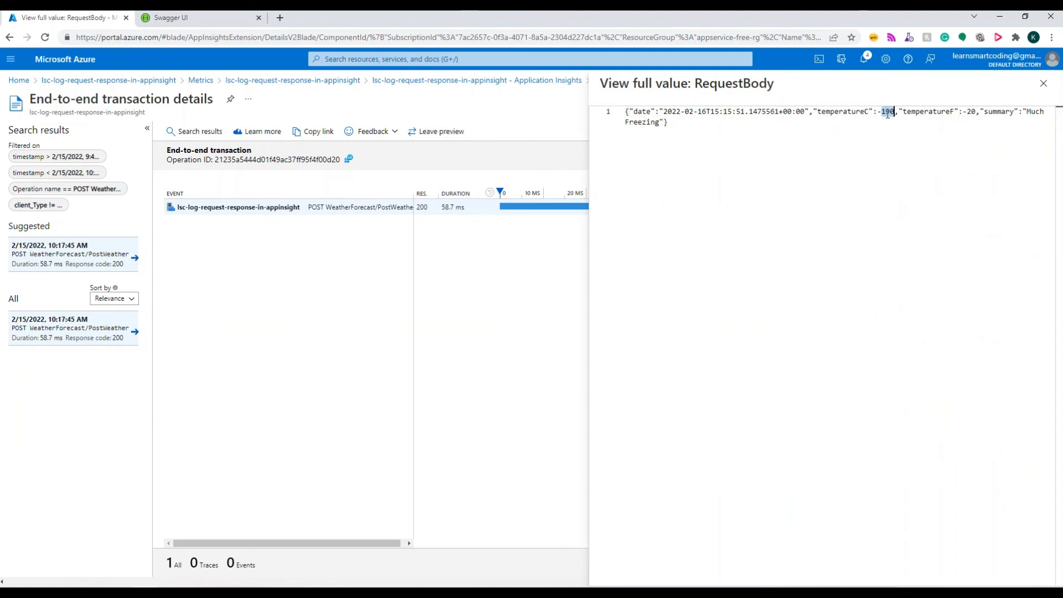
left_click(1043, 83)
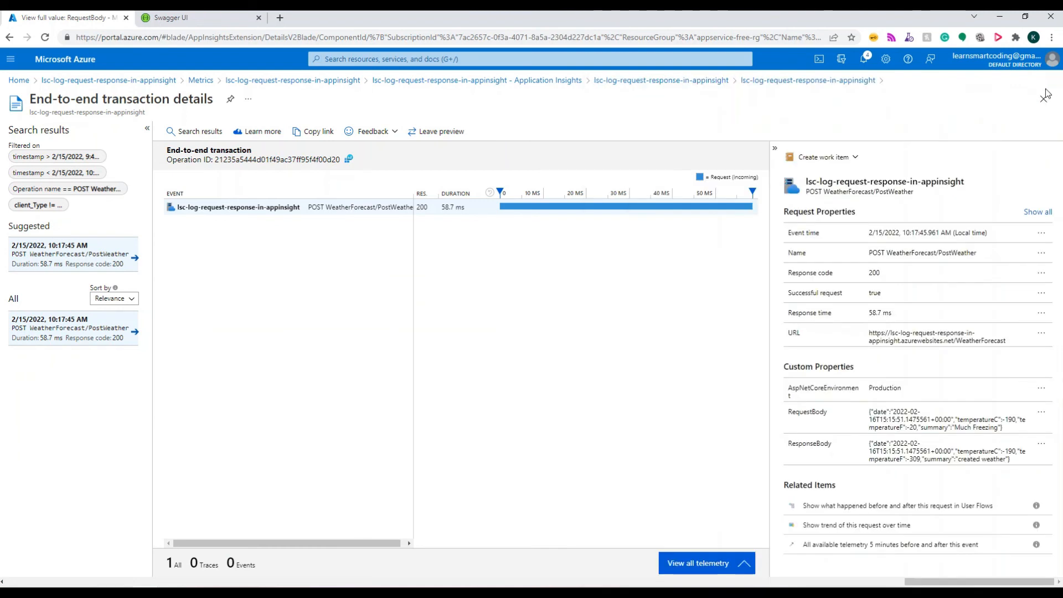
Step: View the full ResponseBody showing the created weather summary for the POST transaction
left_click(1041, 442)
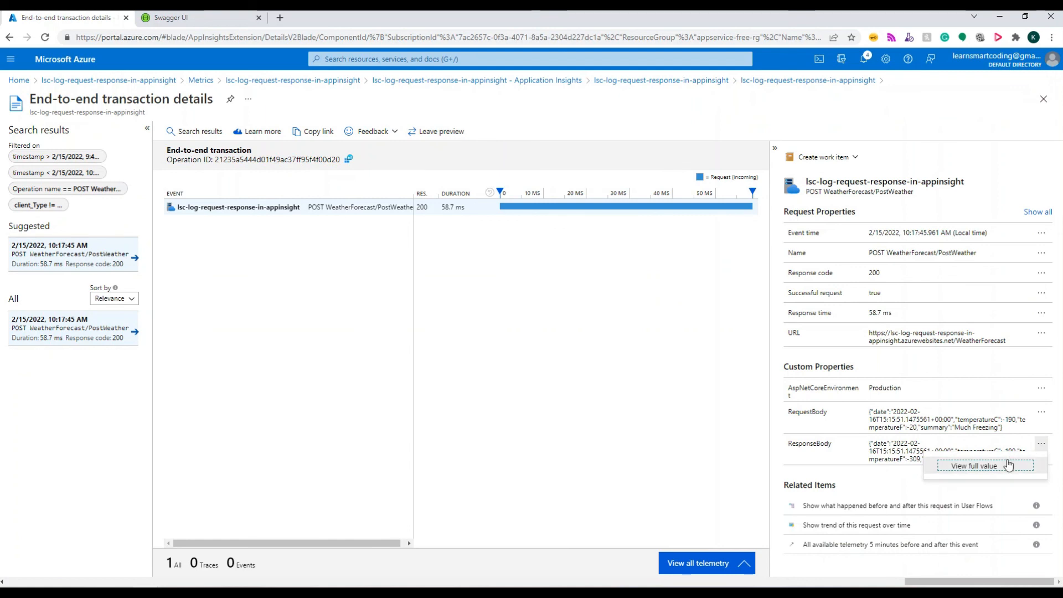
left_click(977, 466)
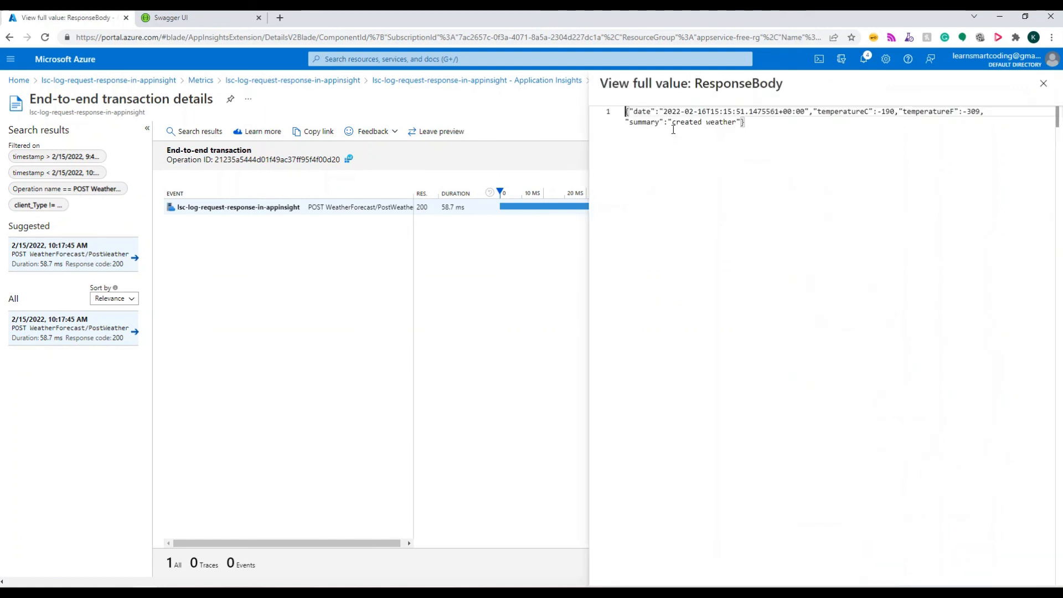
double_click(704, 121)
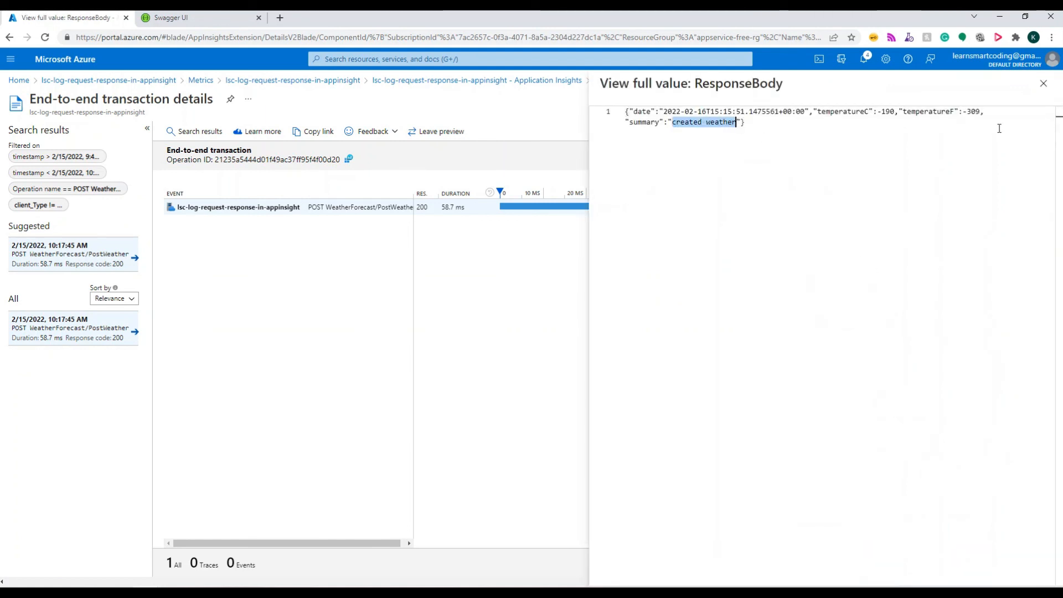
left_click(1043, 83)
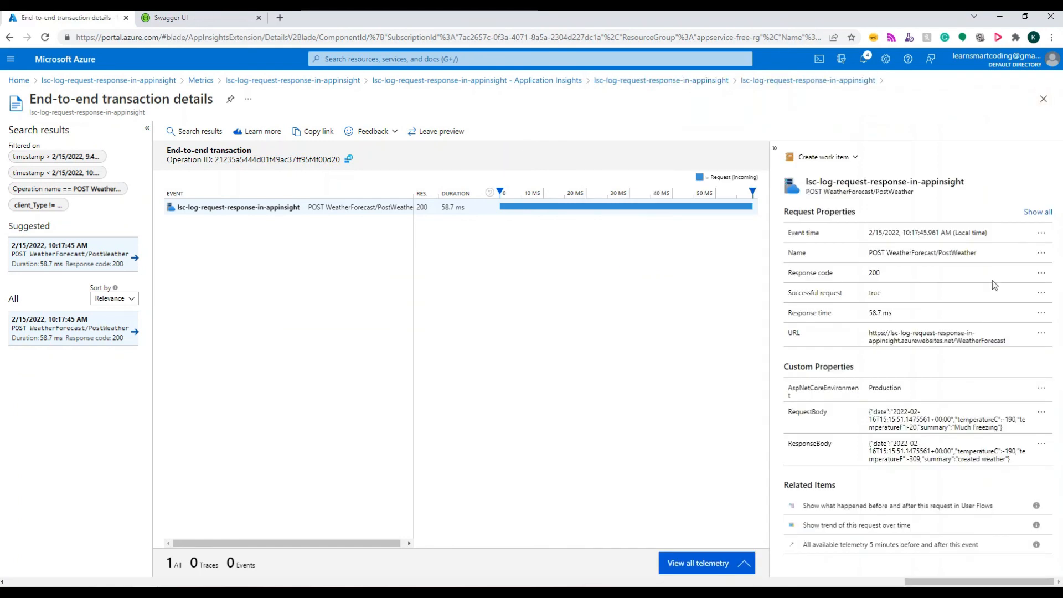